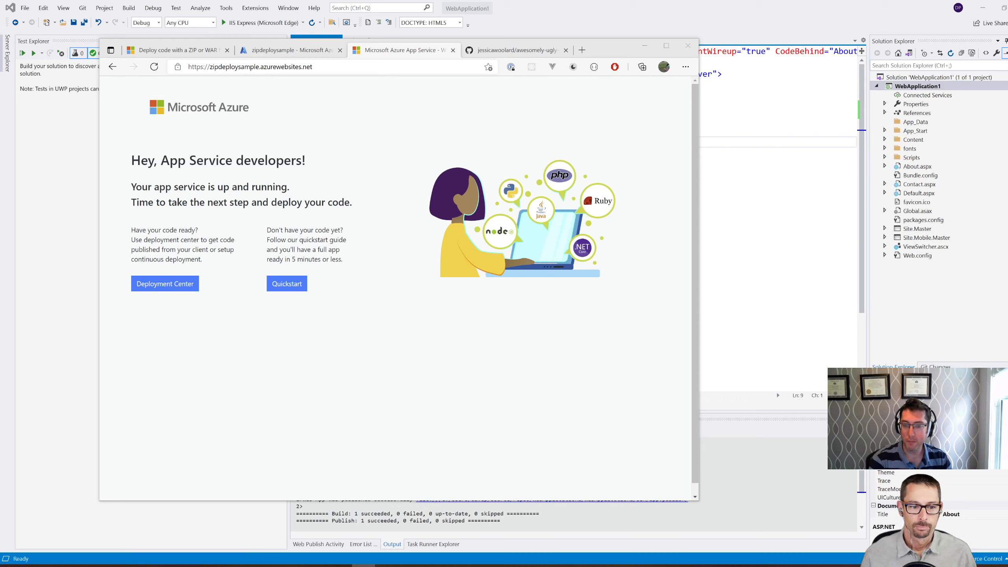
mouse_move(622, 103)
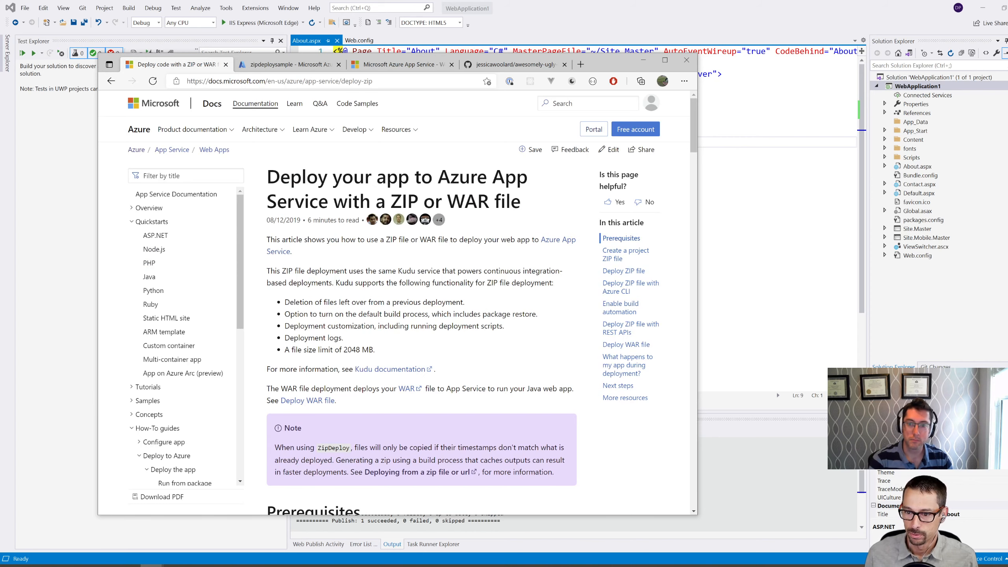
mouse_move(270, 266)
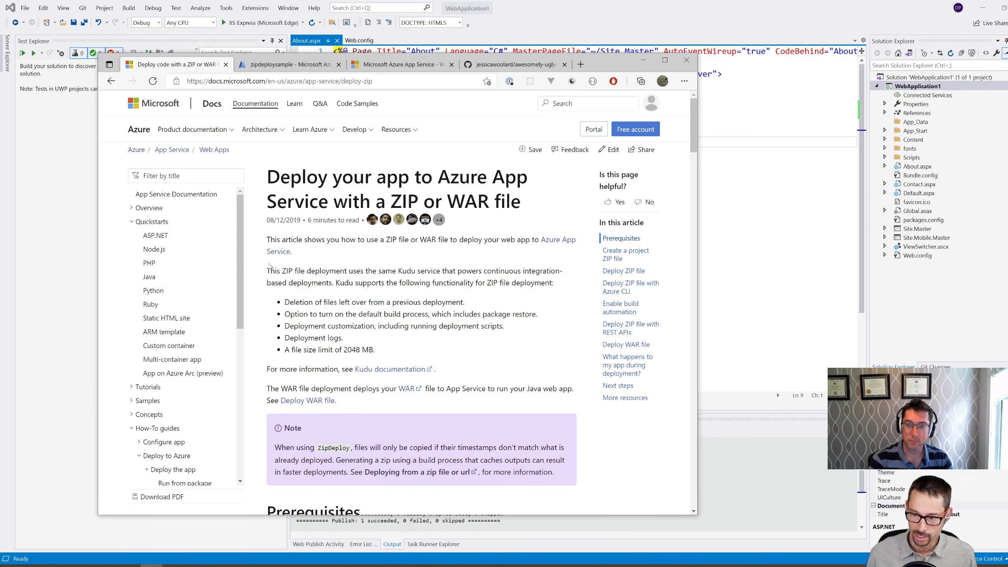
Scroll the ZIP/WAR deployment article down to 'Deploy ZIP file with Azure CLI'.
scroll("down", 3)
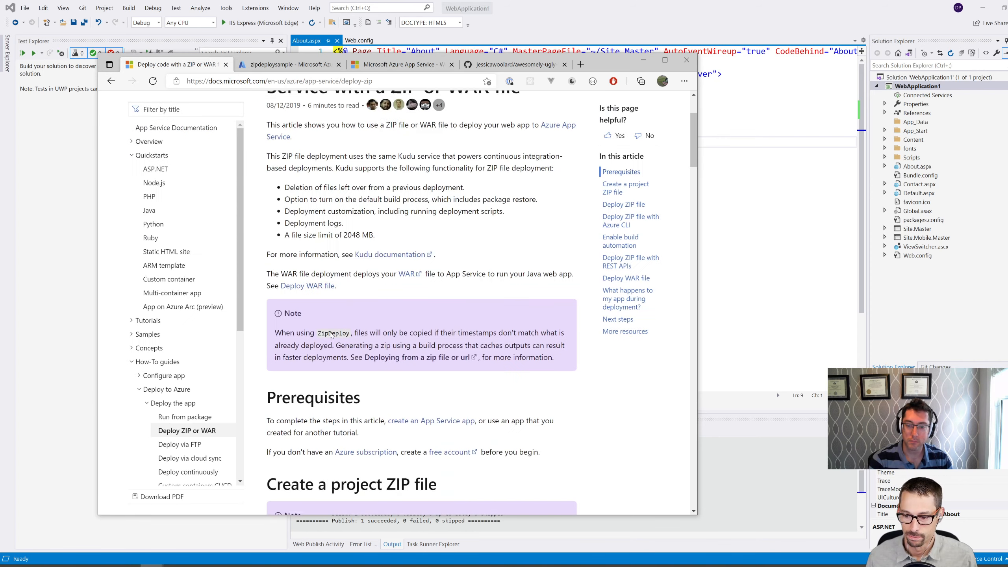
scroll("down", 3)
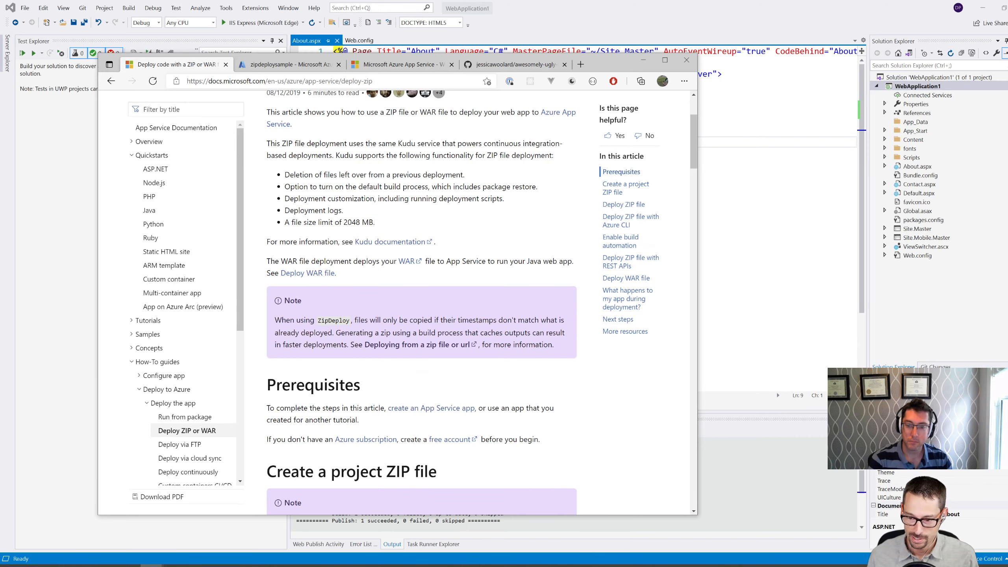
scroll("down", 3)
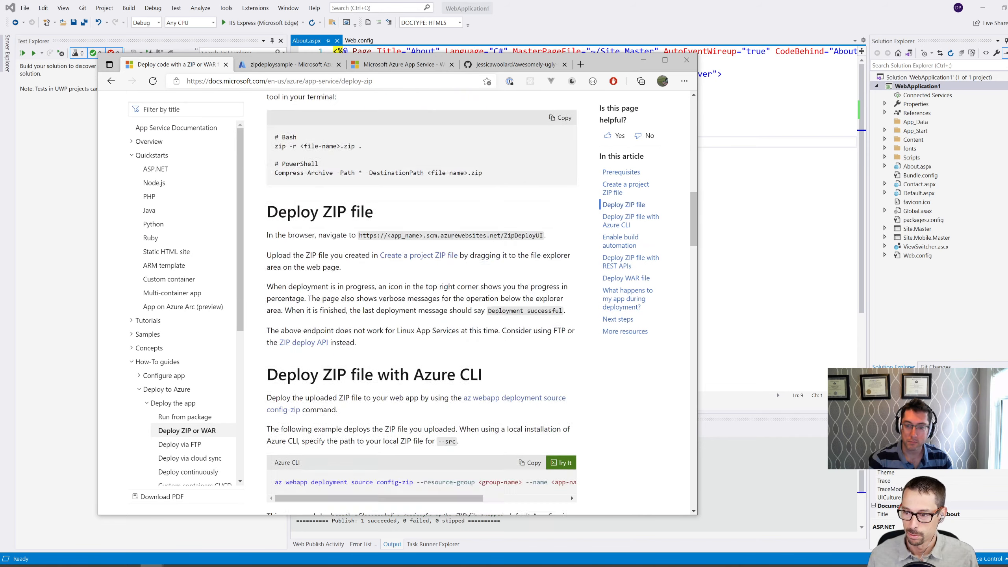
scroll("down", 3)
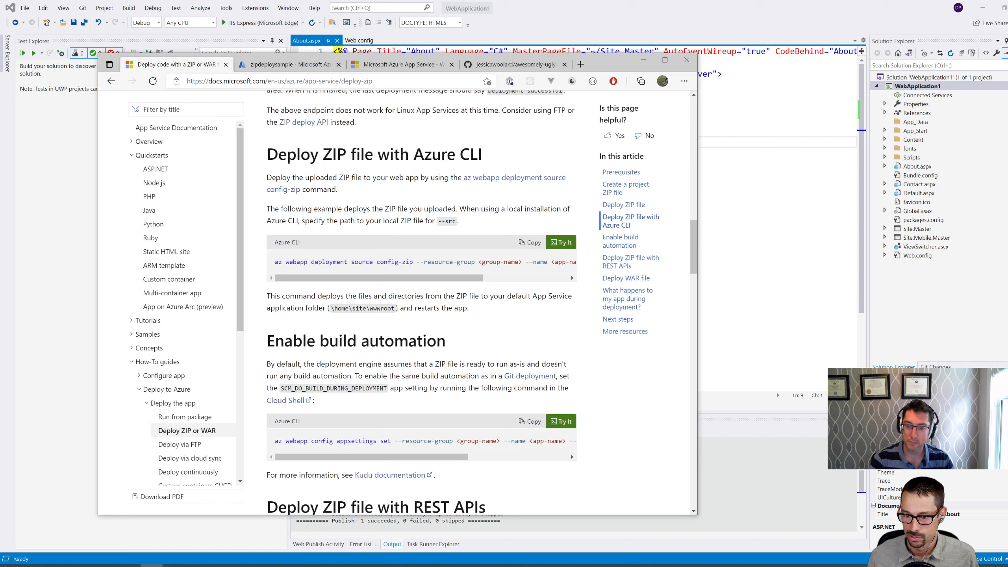
left_click_drag(274, 262, 432, 261)
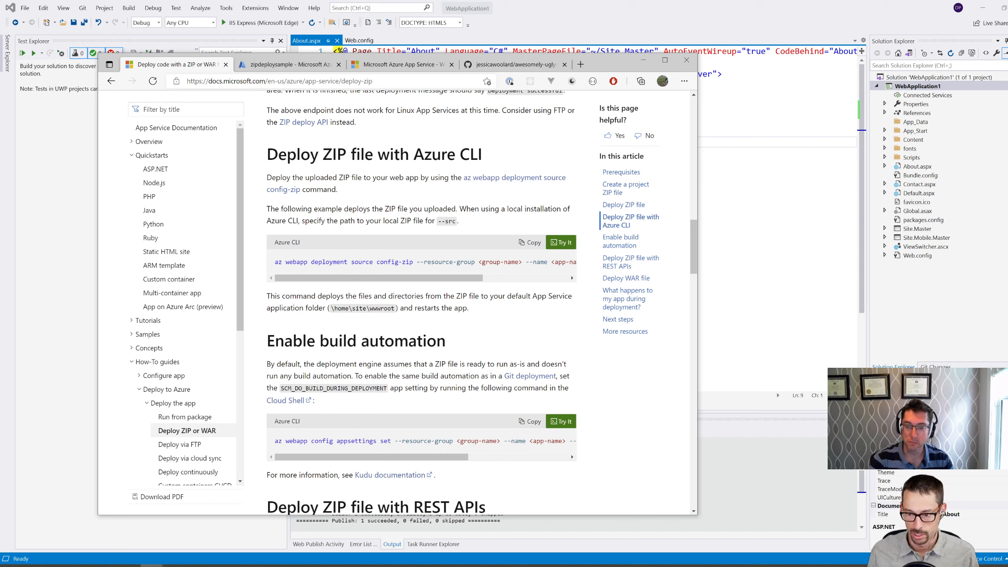
mouse_move(433, 183)
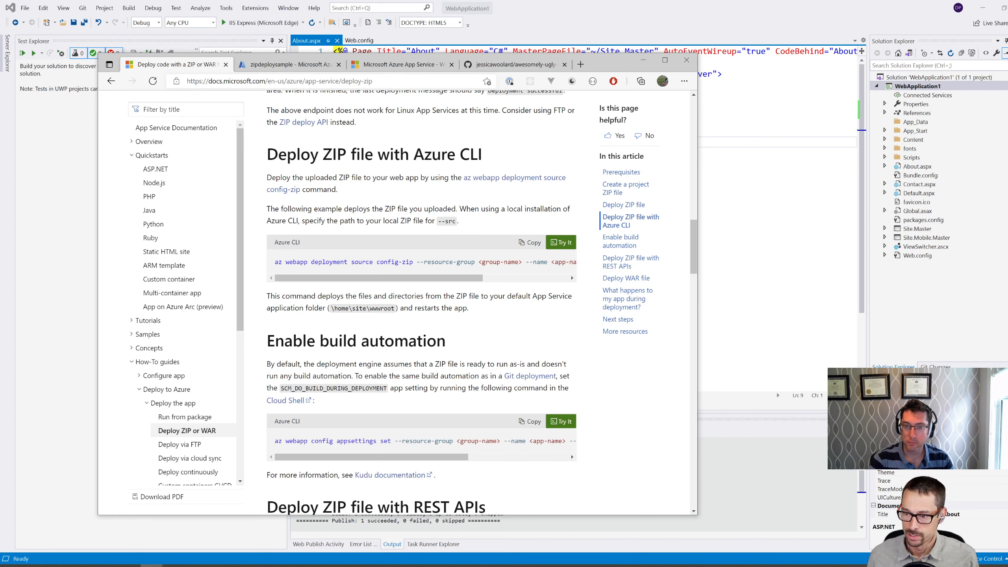
Check the zipdeploysample App Service and view its live site's default placeholder page.
left_click(286, 64)
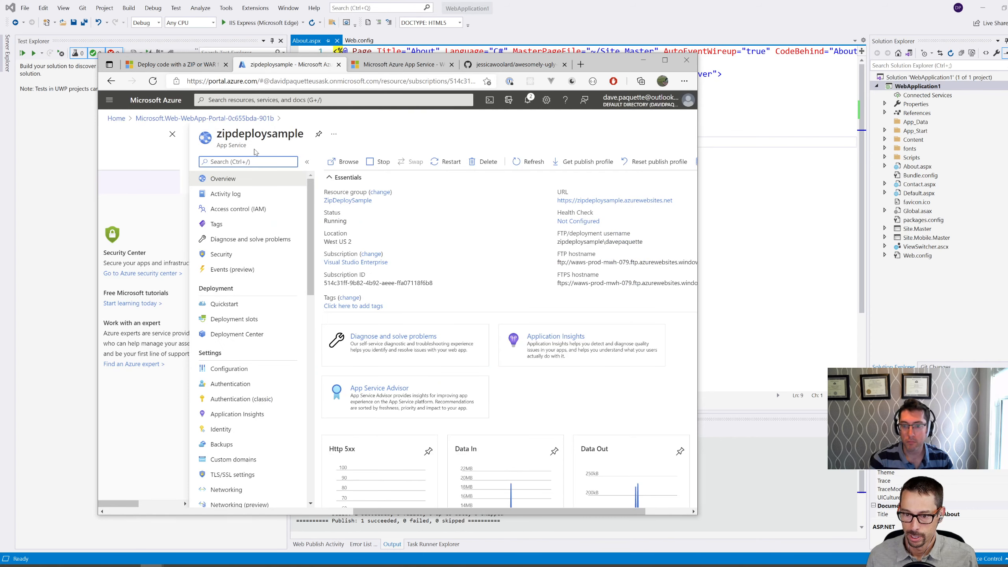
double_click(260, 134)
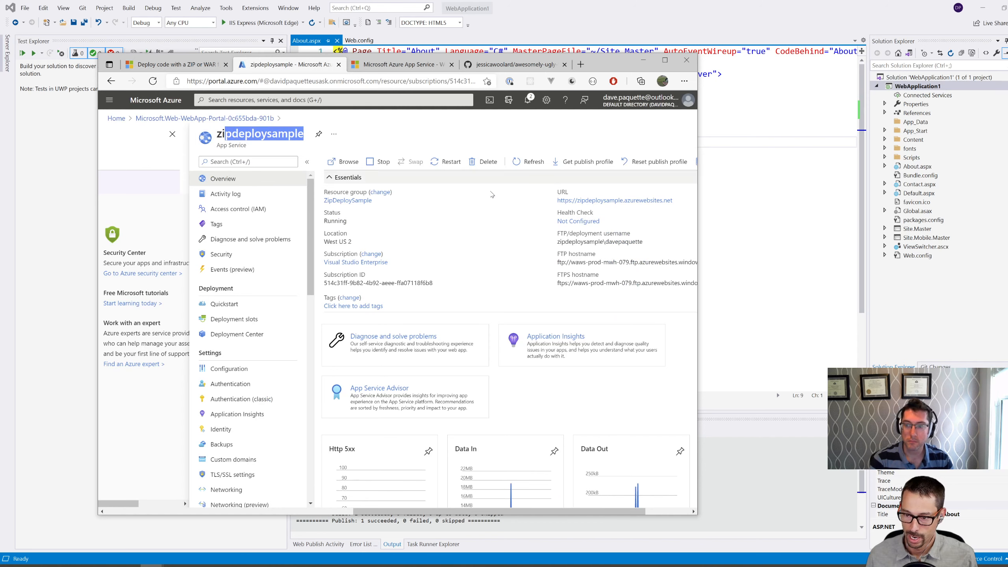
left_click(347, 162)
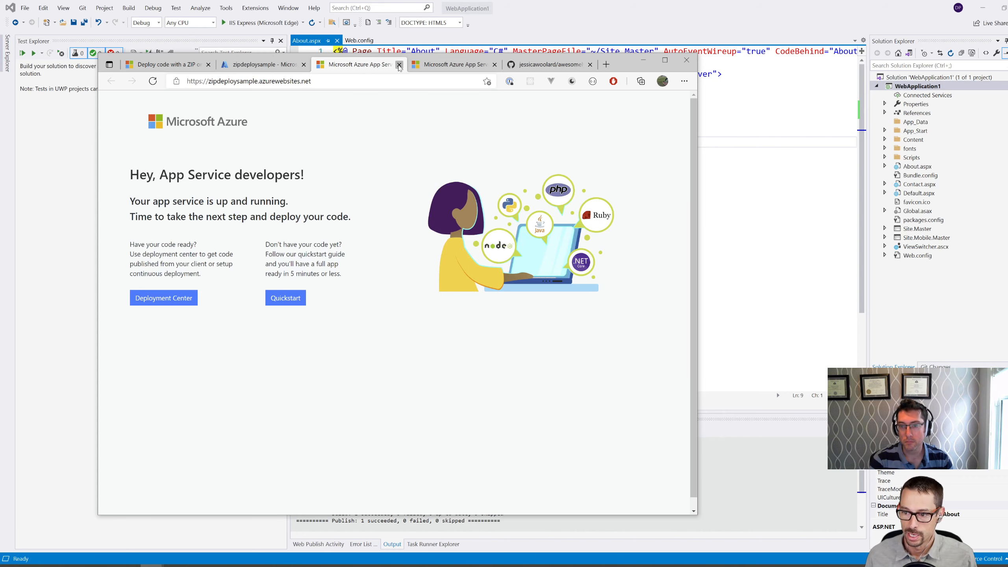
left_click(261, 64)
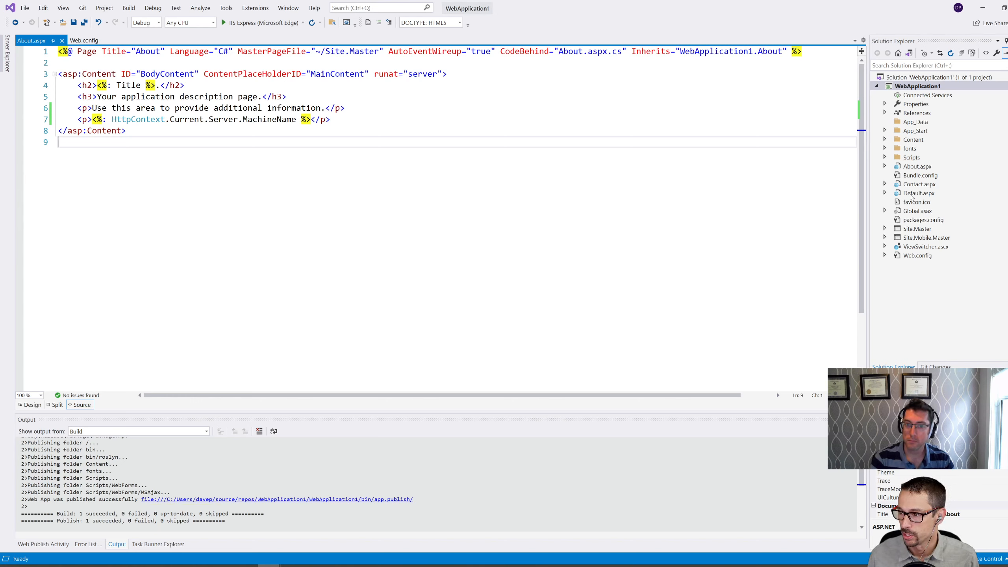
Run WebApplication1 in IIS Express and browse its Home, Contact and About pages.
left_click(223, 22)
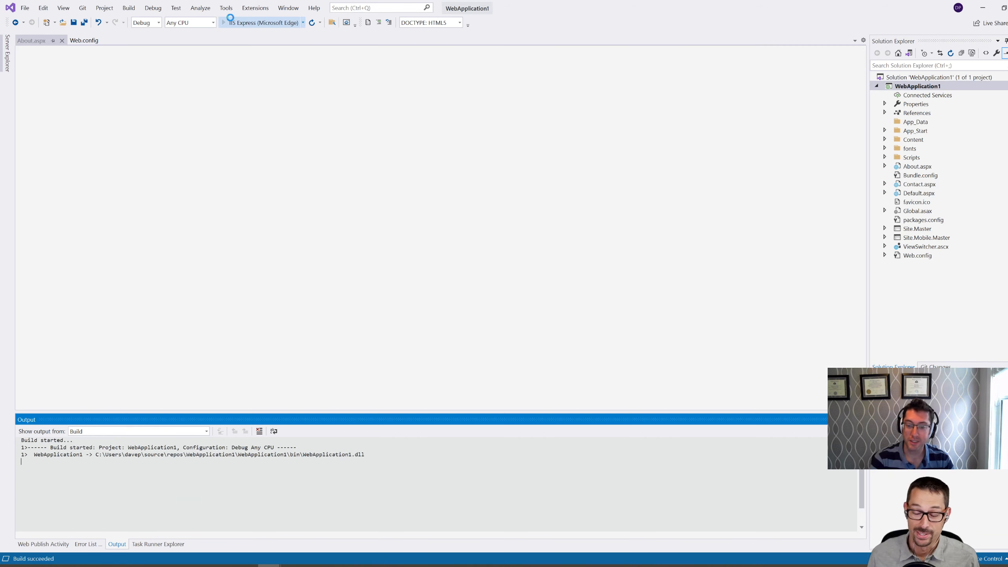
left_click(222, 22)
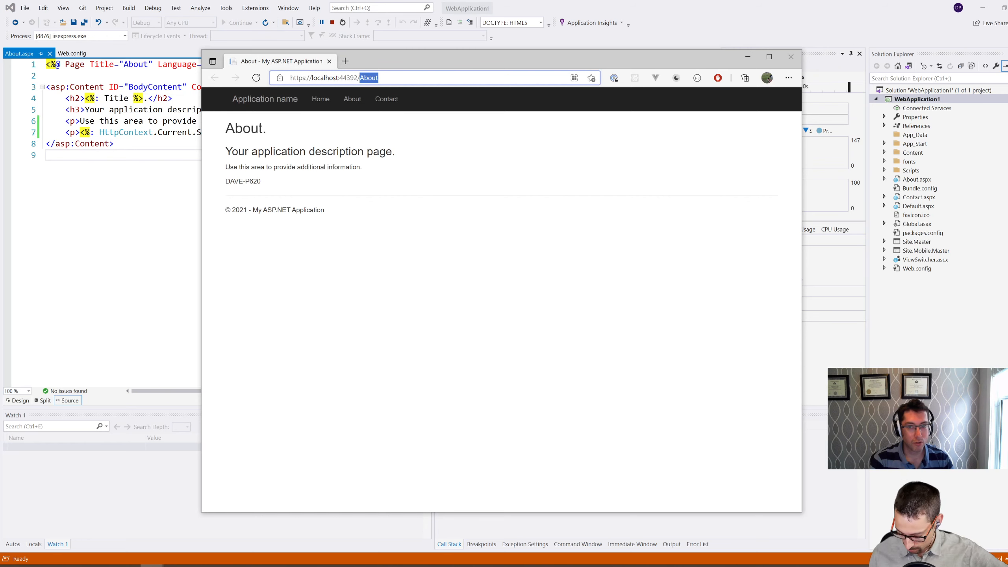
left_click(321, 98)
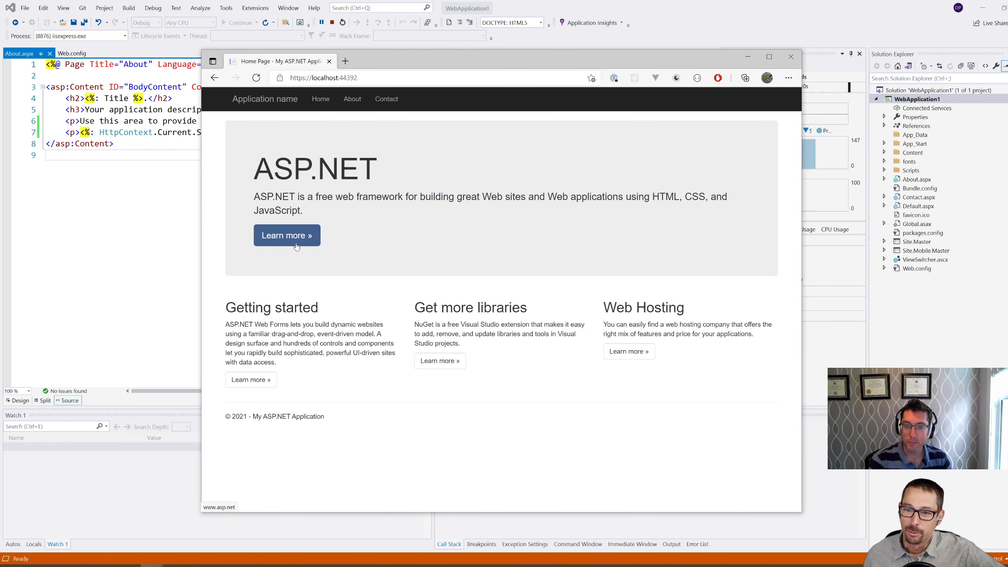
mouse_move(386, 99)
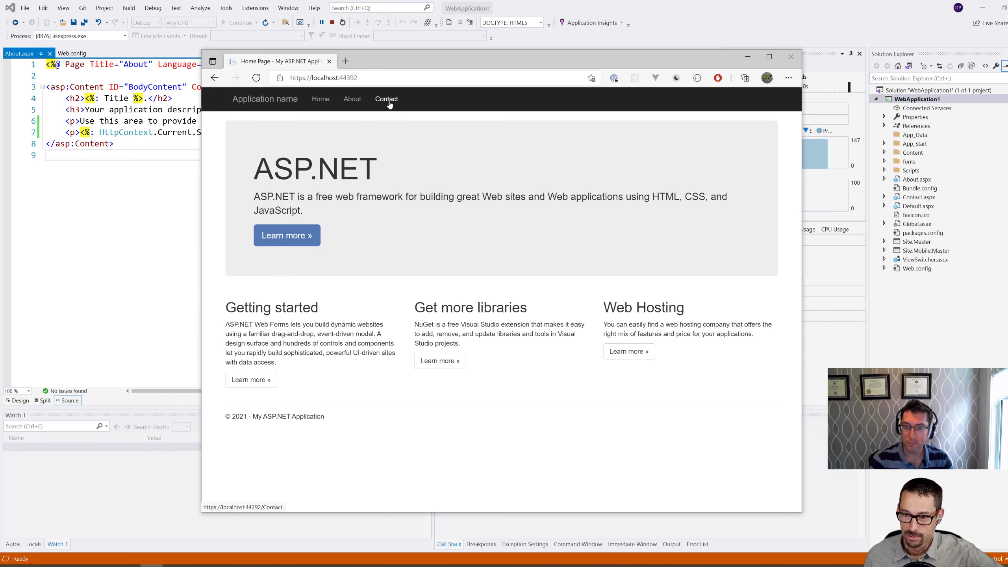
left_click(387, 99)
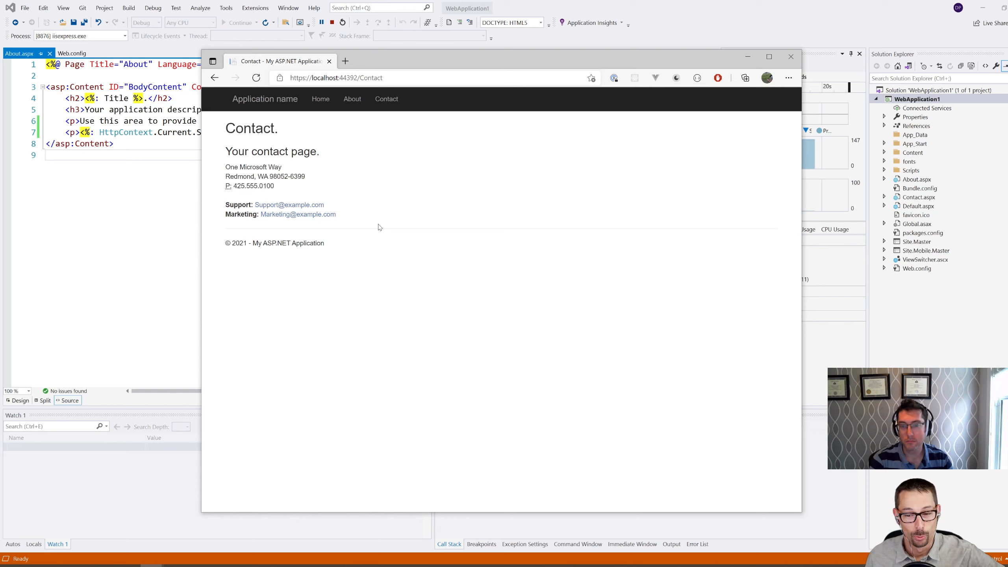
left_click(351, 98)
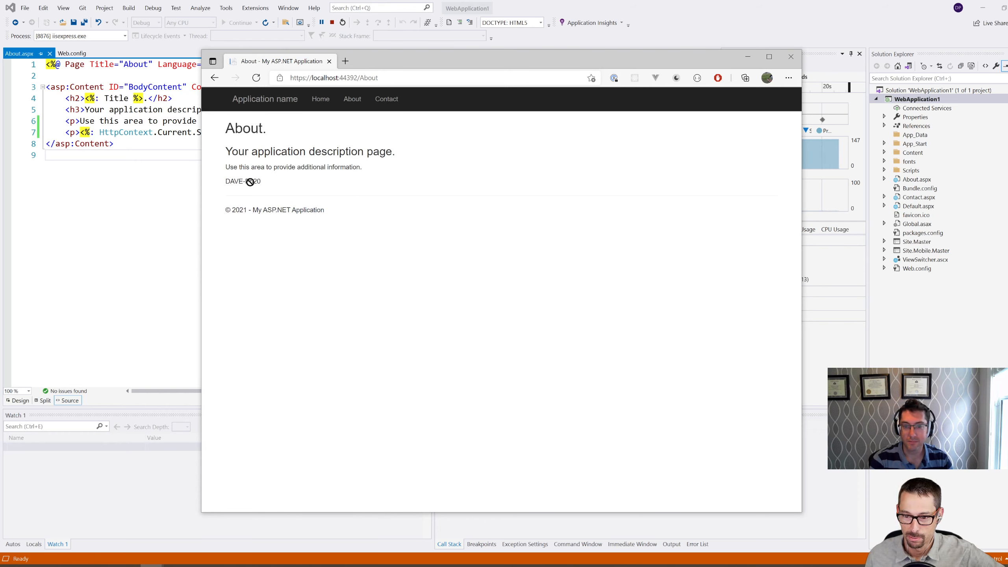
double_click(243, 181)
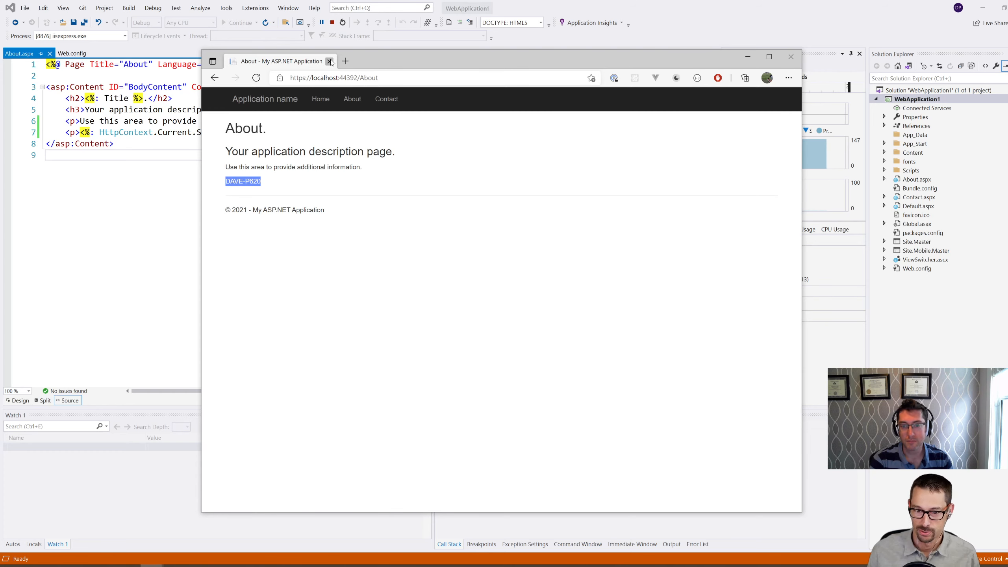
left_click(330, 61)
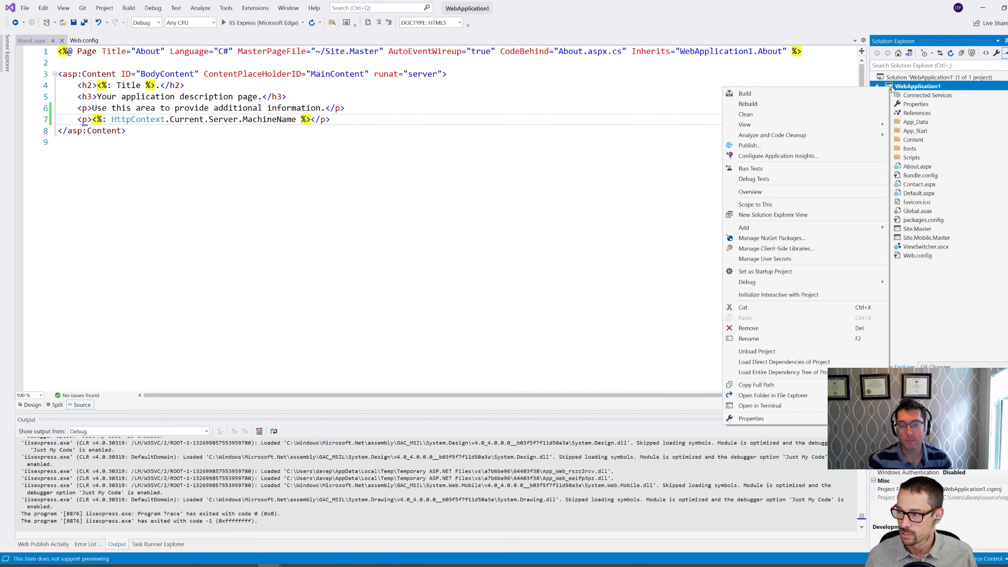
Republish WebApplication1 to bin\app.publish and open that folder in File Explorer.
left_click(748, 144)
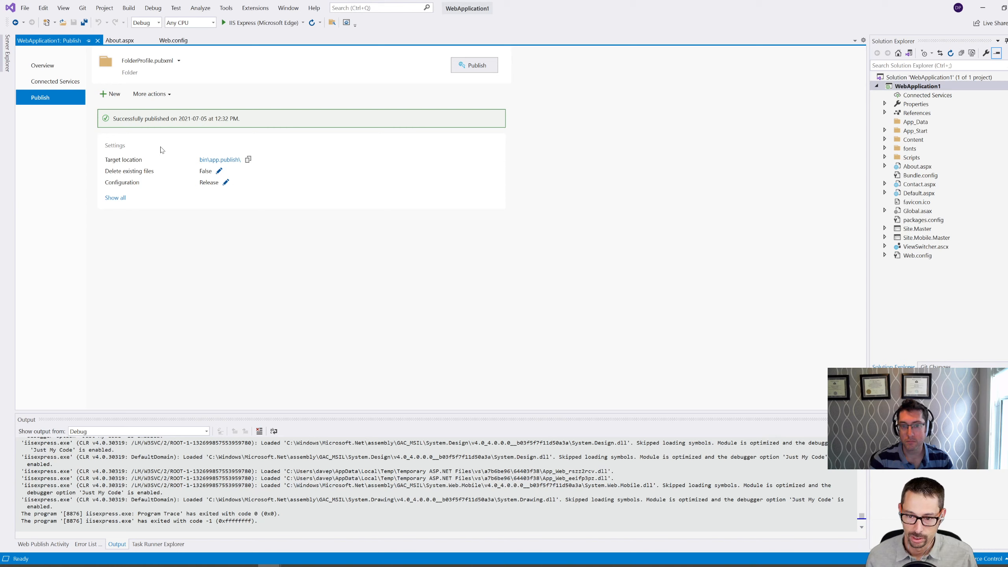
mouse_move(222, 167)
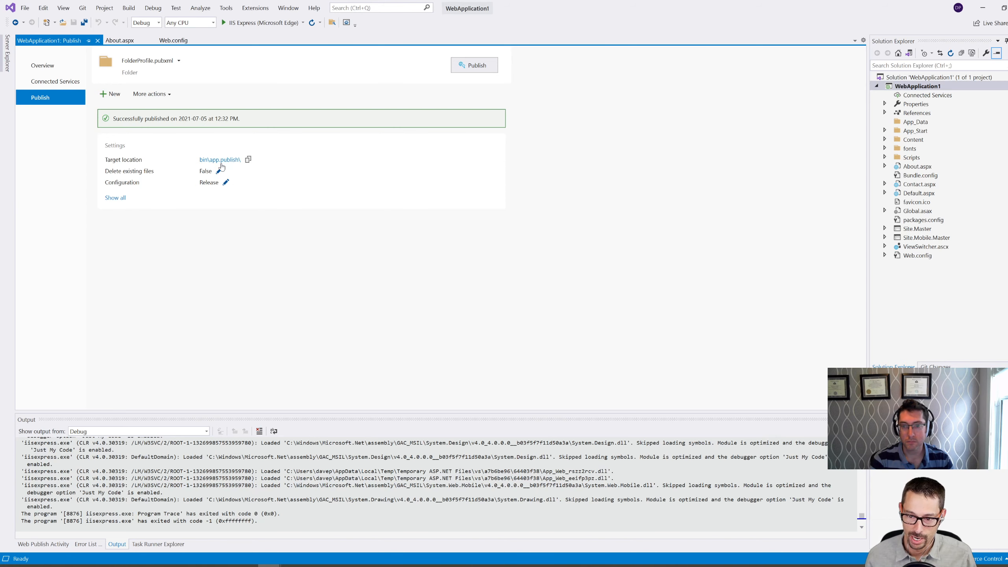
left_click(474, 65)
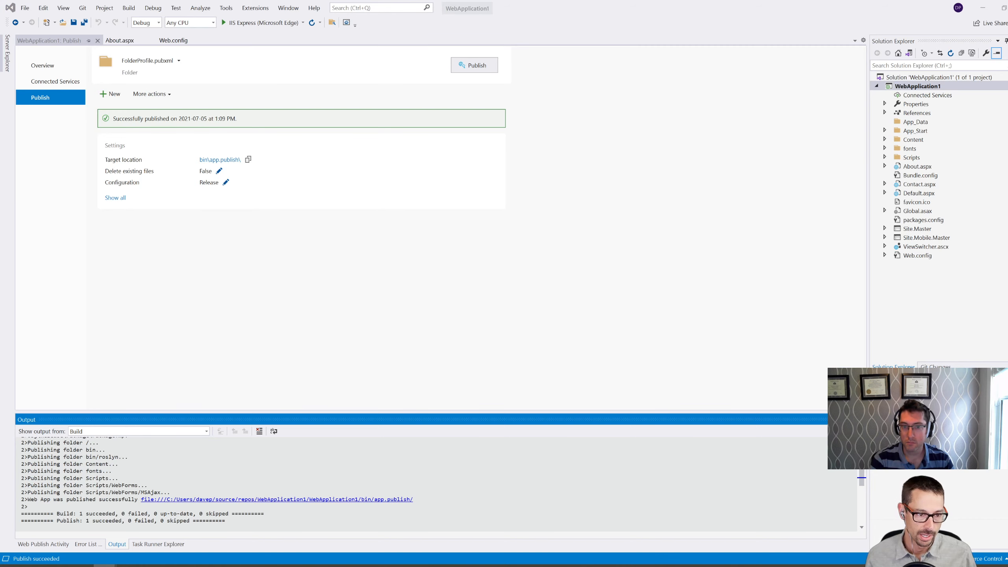
left_click(219, 159)
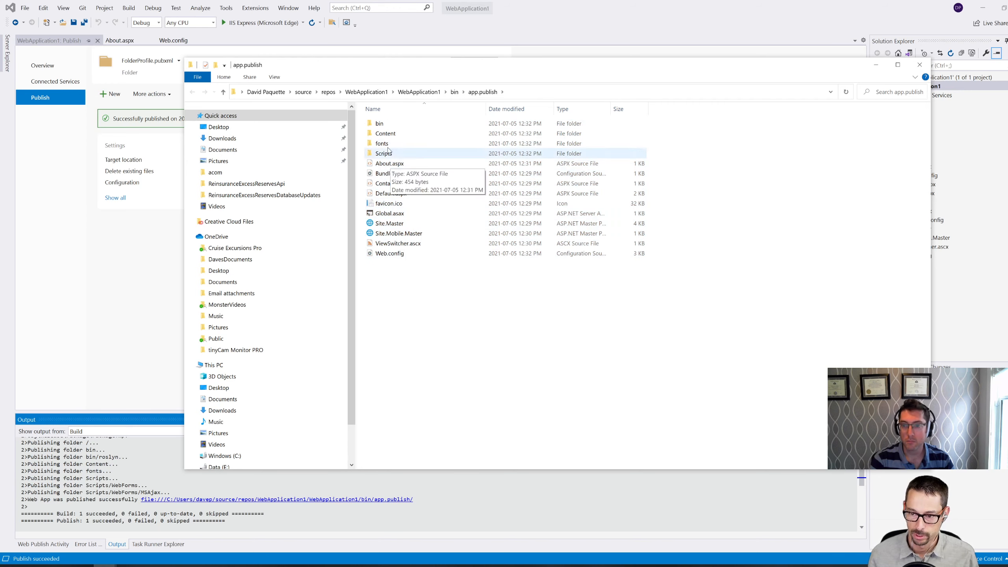
mouse_move(461, 304)
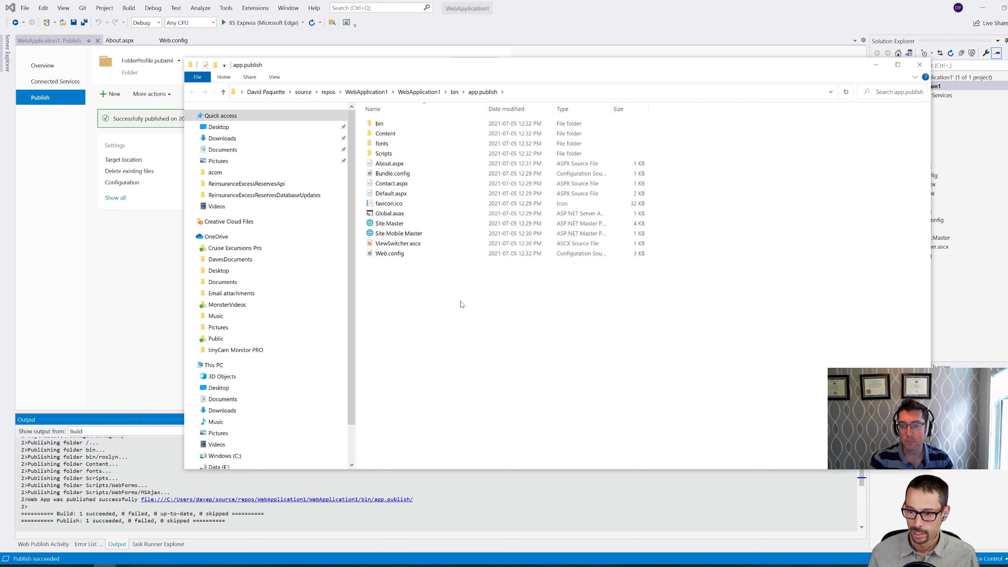
mouse_move(426, 283)
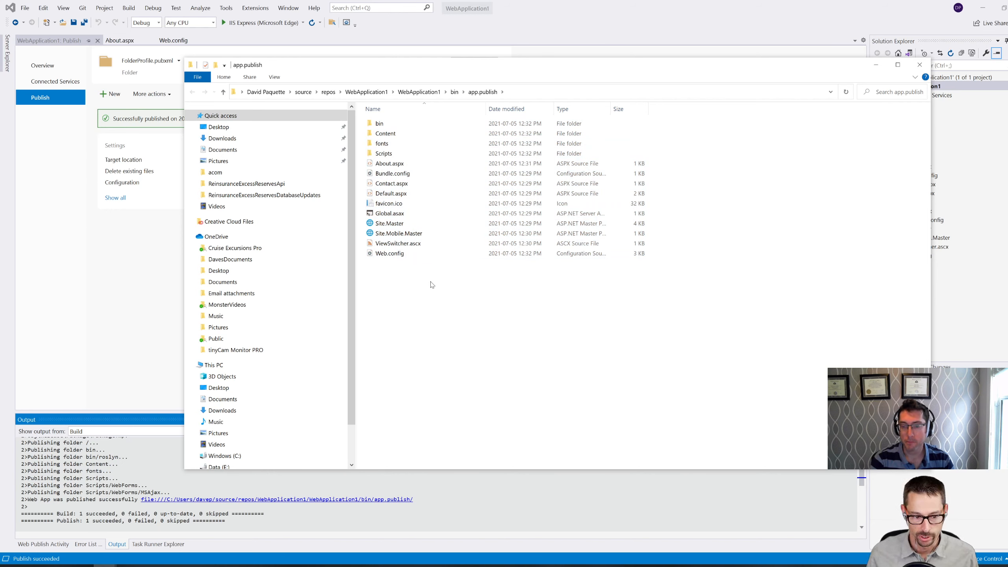
Compress all files in bin\app.publish into a zipped folder.
key("ctrl+a")
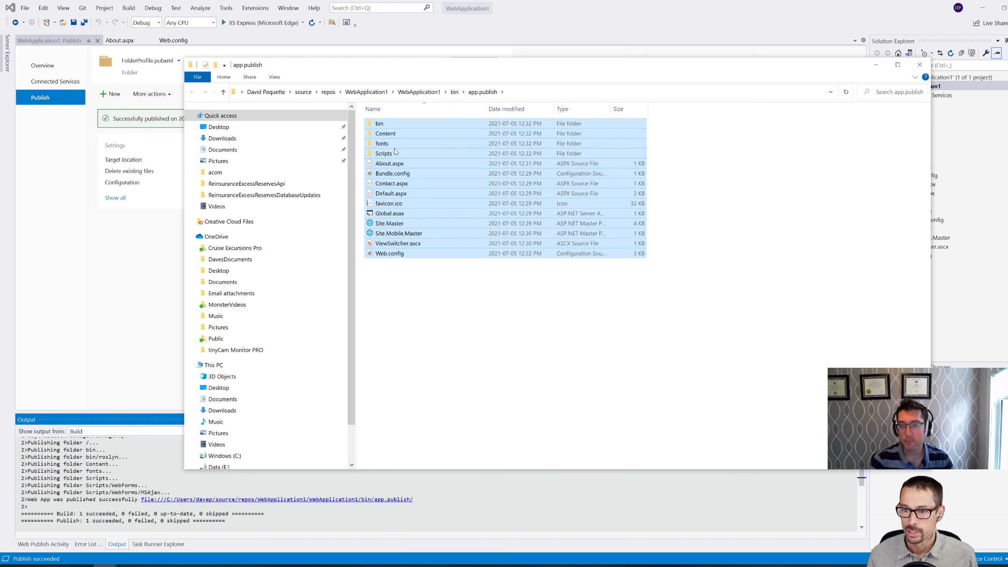
right_click(384, 153)
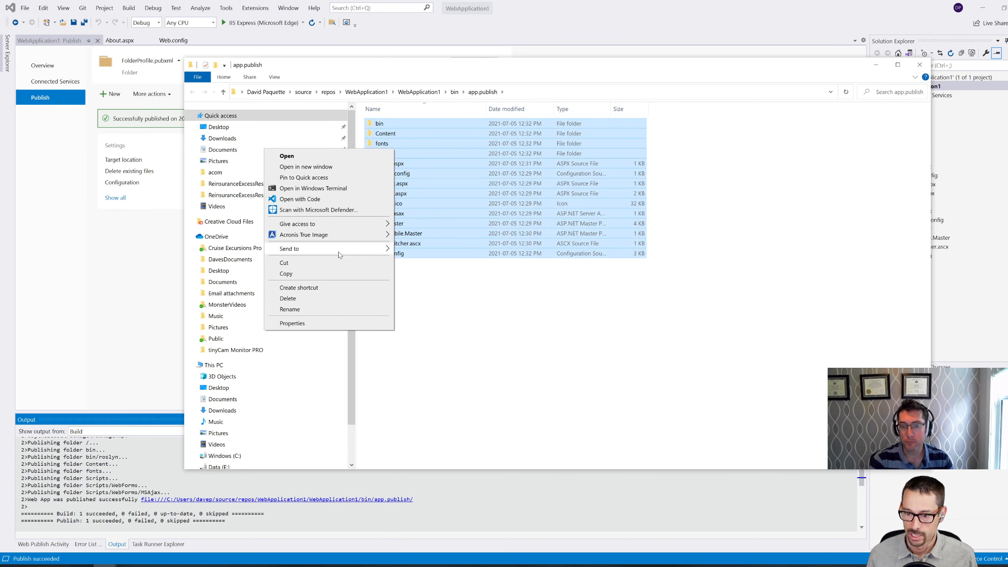
left_click(447, 264)
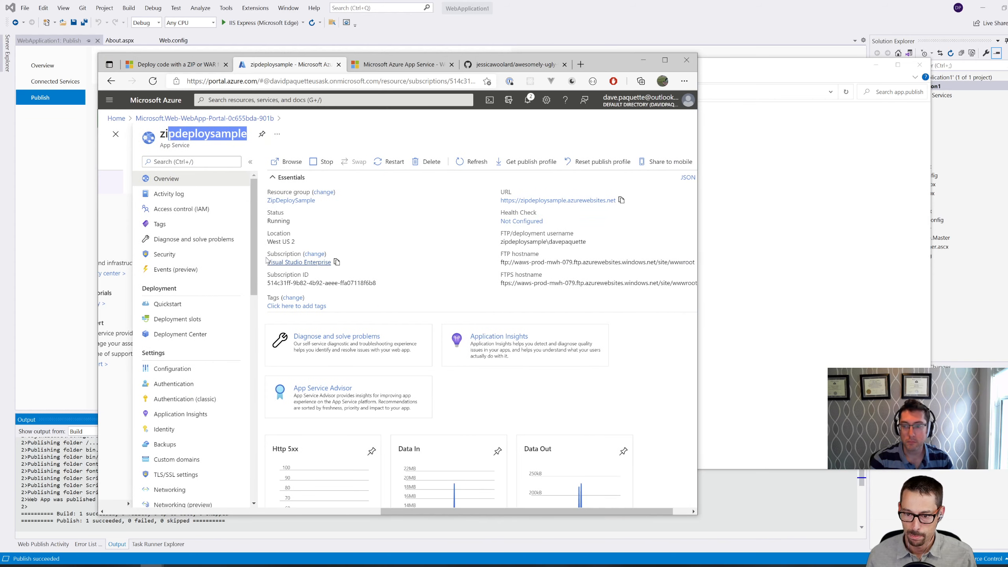
Launch zipdeploysample's Kudu site from Advanced Tools and show its Tools menu.
scroll("down", 3)
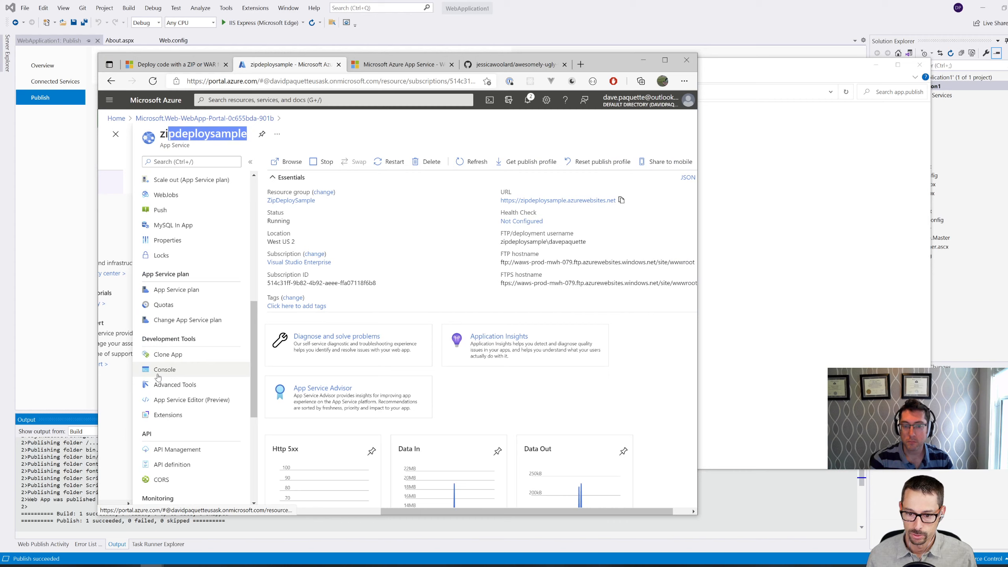
left_click(175, 384)
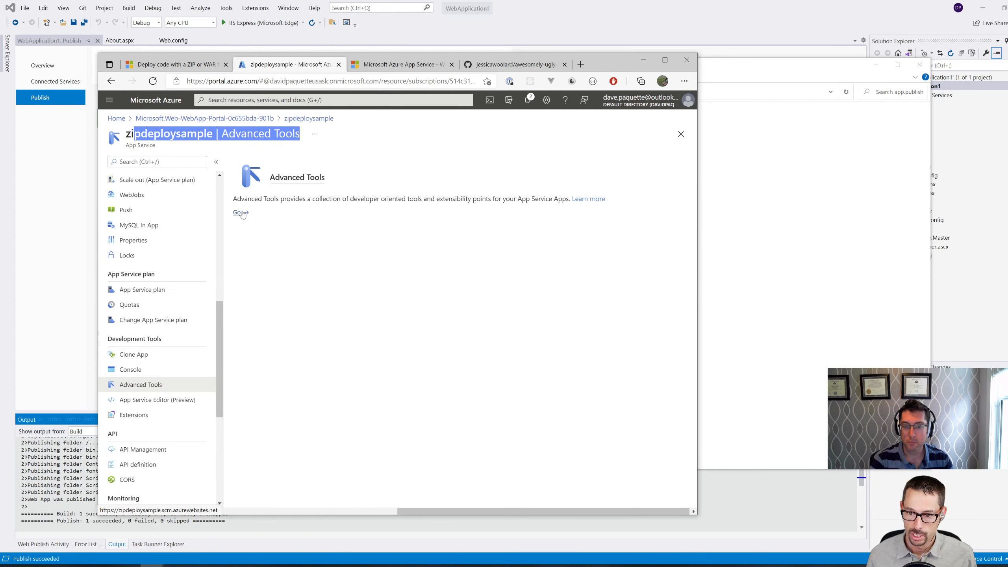
left_click(239, 213)
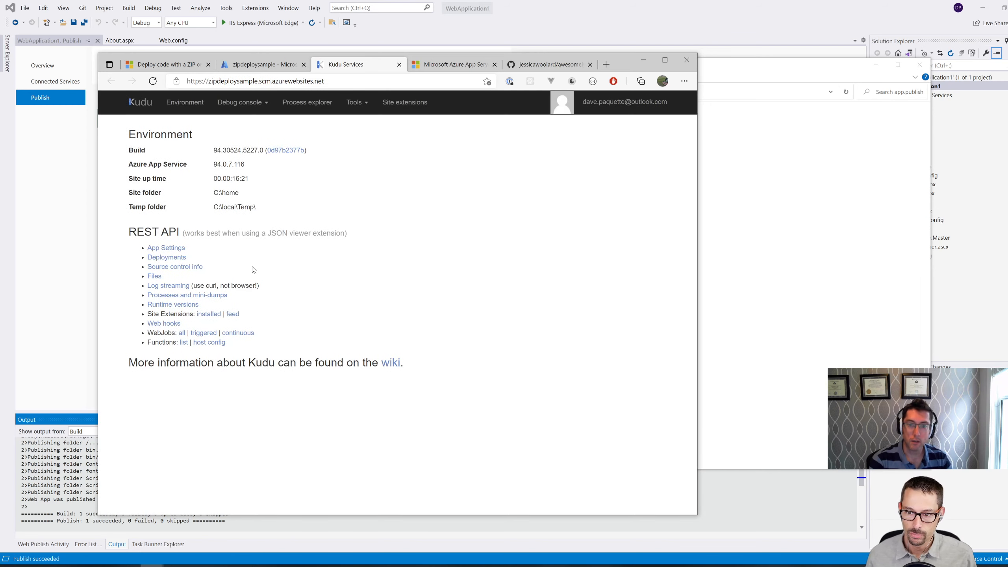
mouse_move(298, 169)
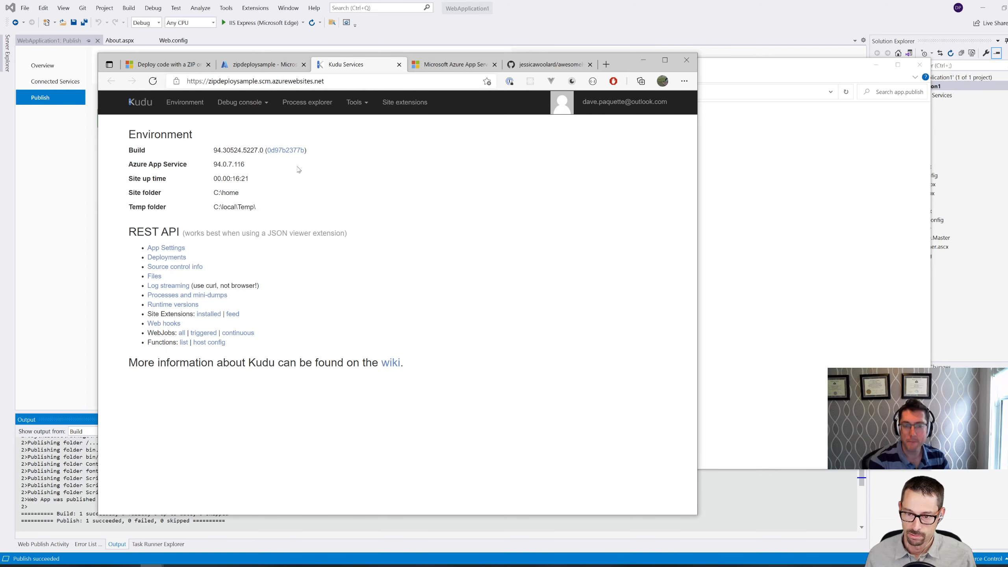
mouse_move(212, 127)
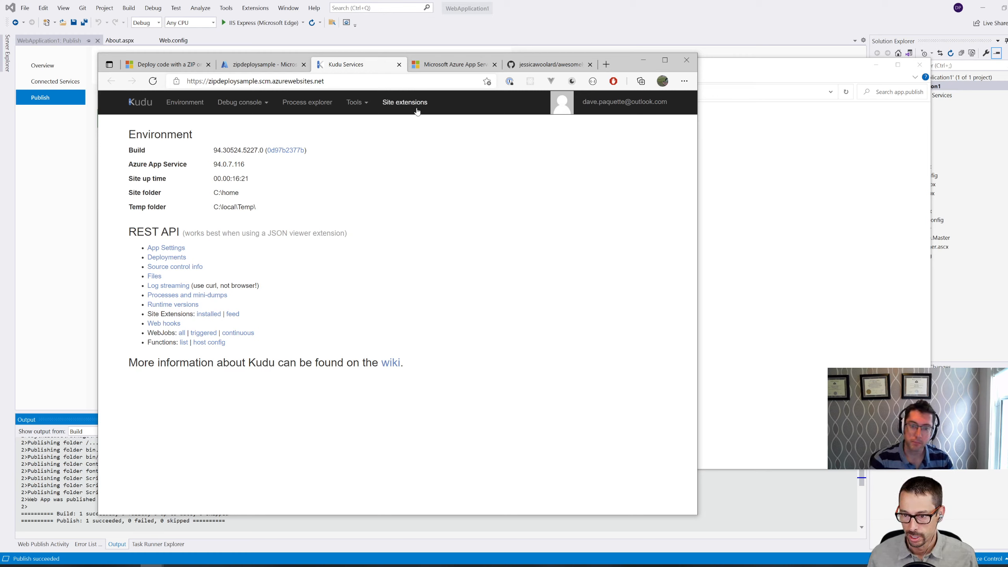
left_click(355, 103)
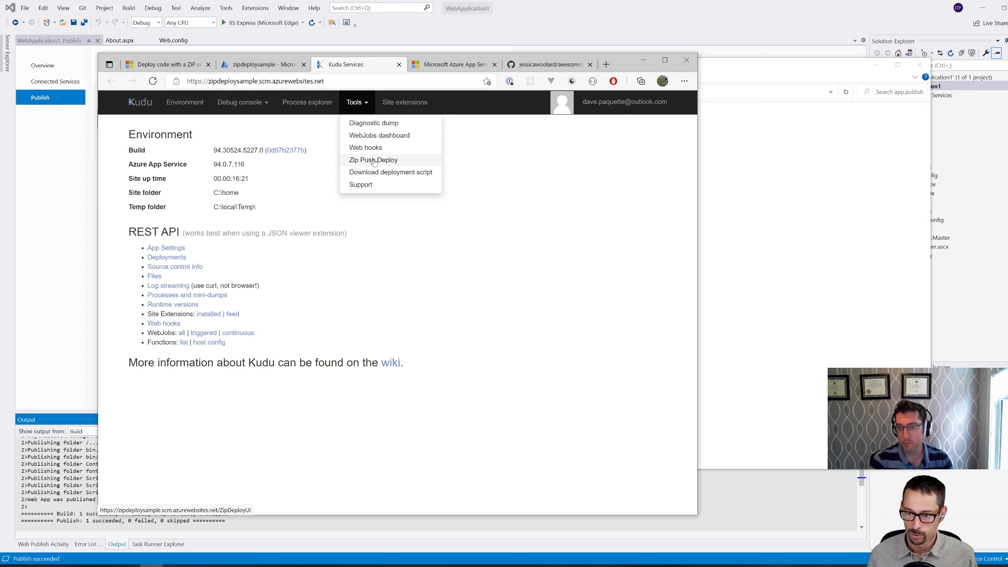
Push the app zip into wwwroot with Kudu's Zip Push Deploy, then go to the site.
left_click(373, 159)
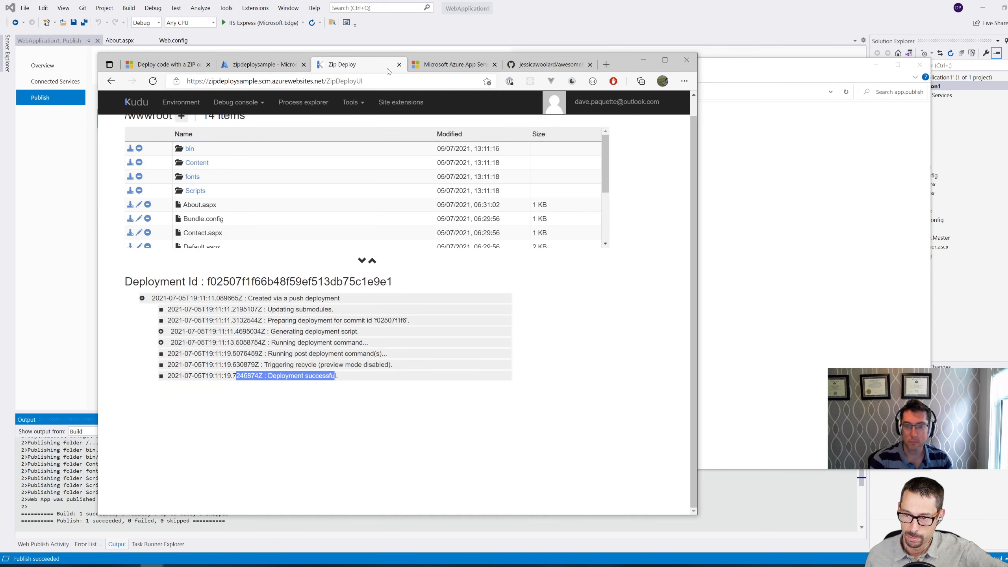
left_click(454, 64)
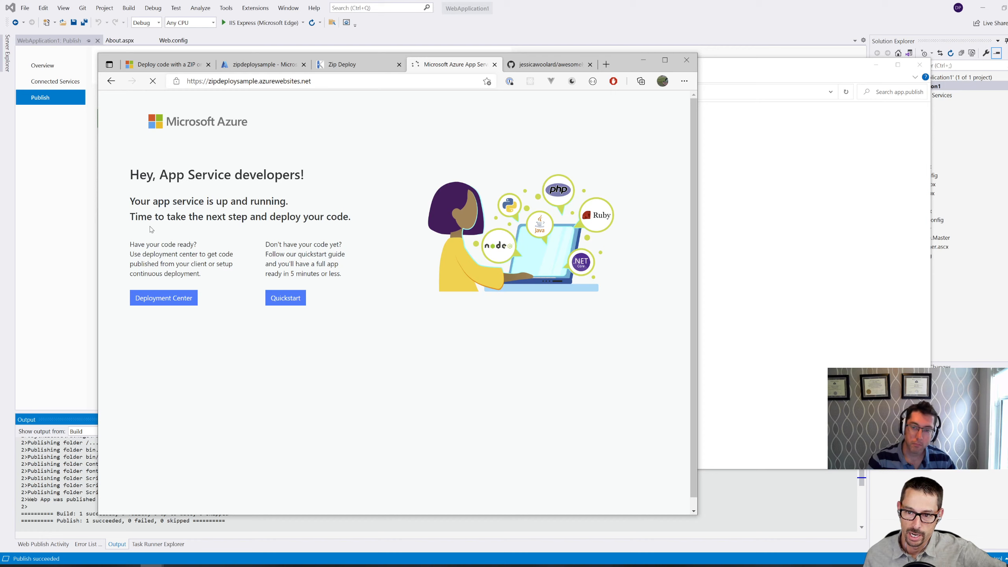
Review the .NET General settings and verify the live About page shows the deployed app.
left_click(264, 64)
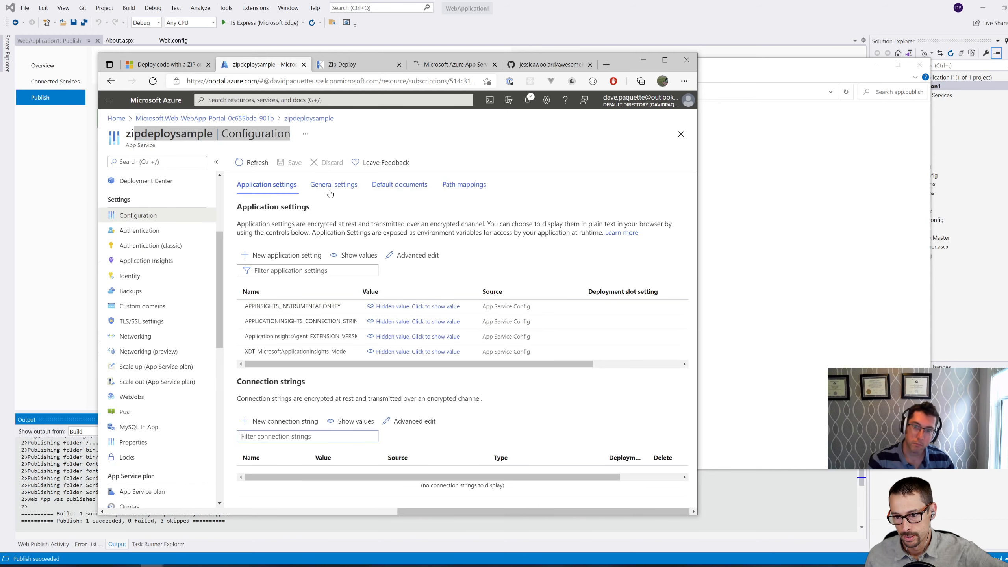
left_click(334, 184)
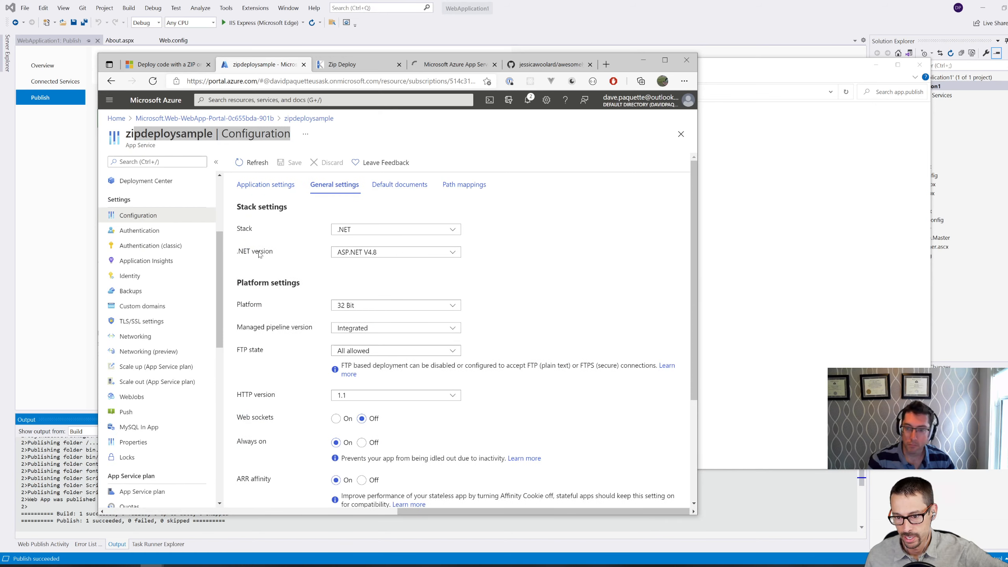
mouse_move(393, 251)
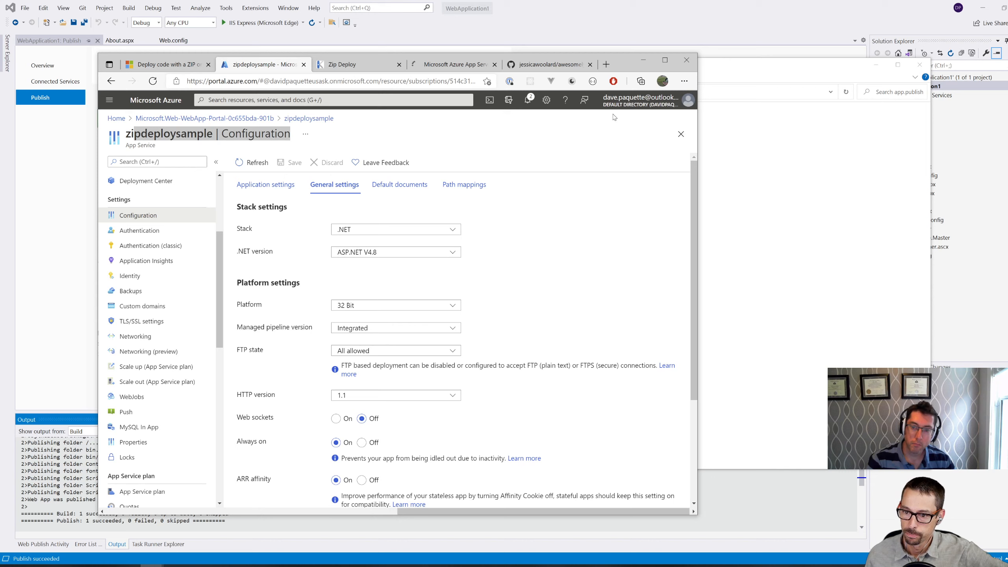
left_click(454, 64)
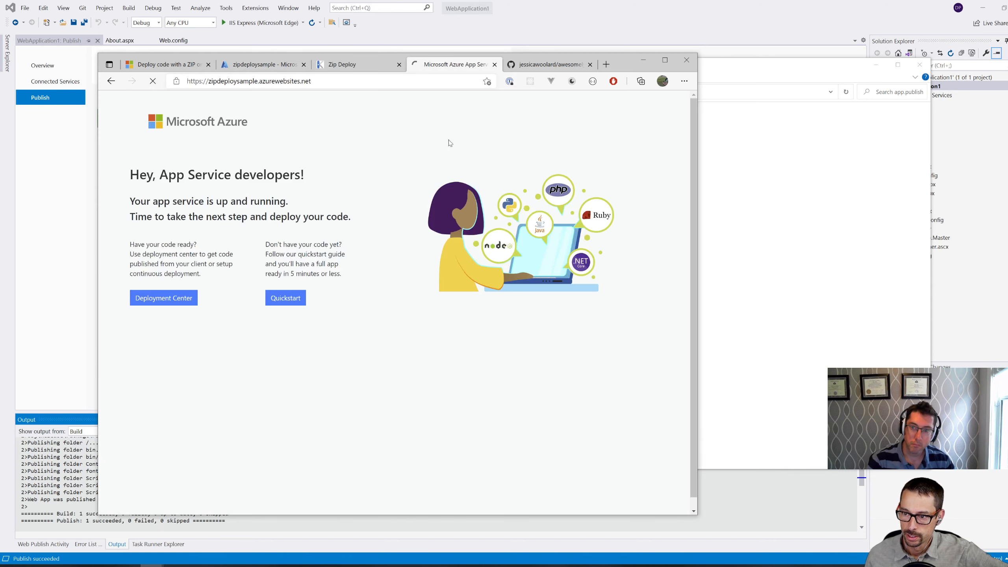
mouse_move(440, 158)
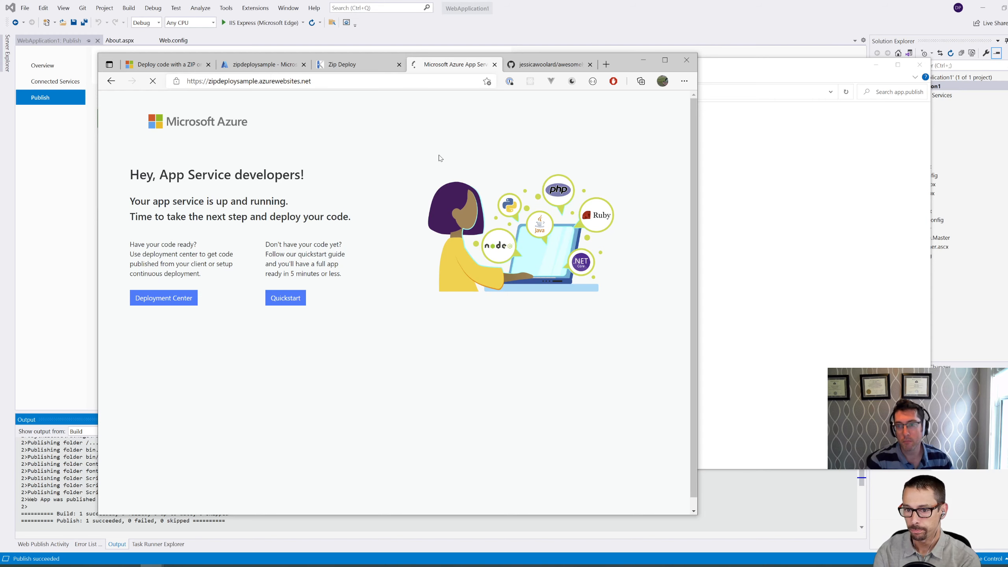
left_click(153, 82)
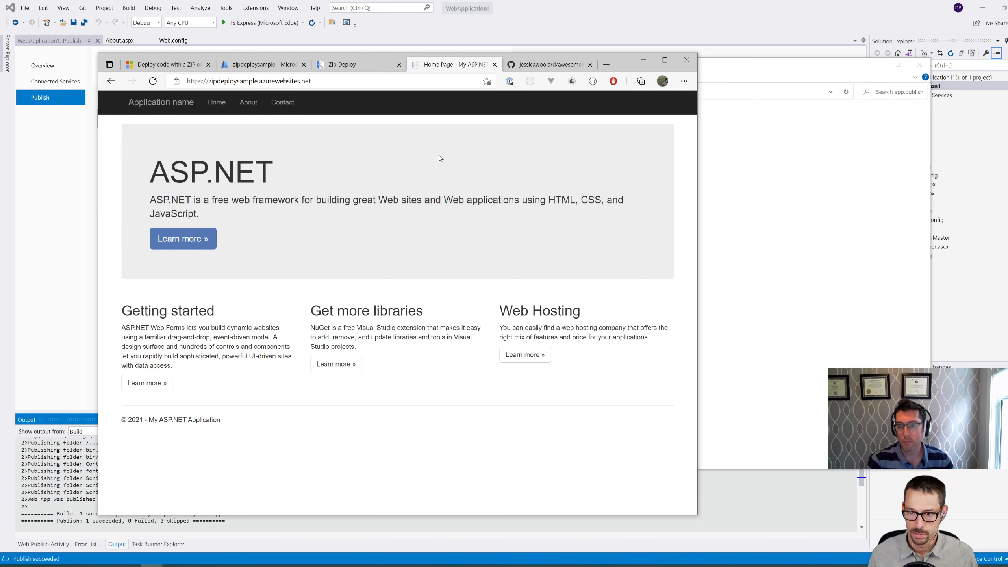
left_click(248, 102)
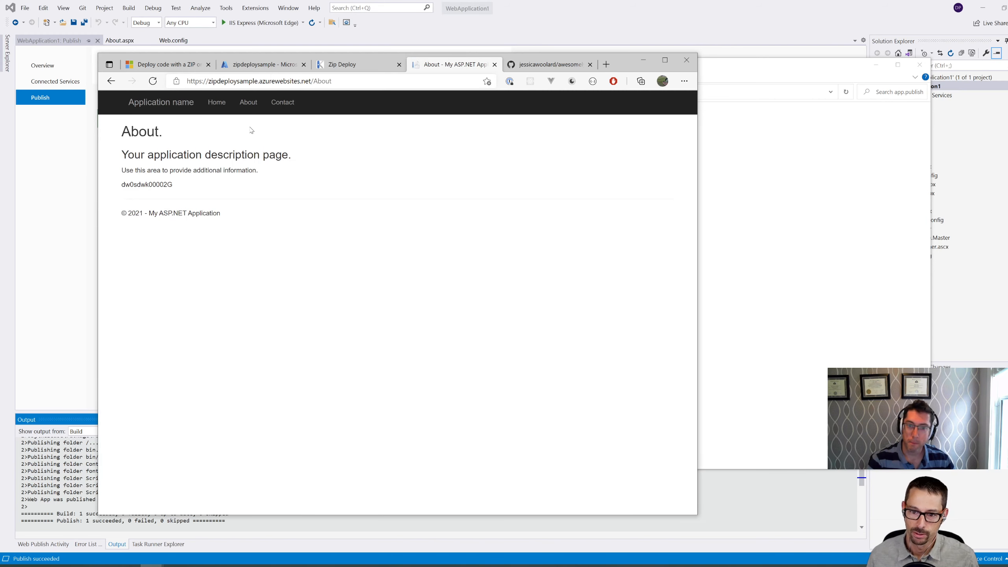
double_click(147, 185)
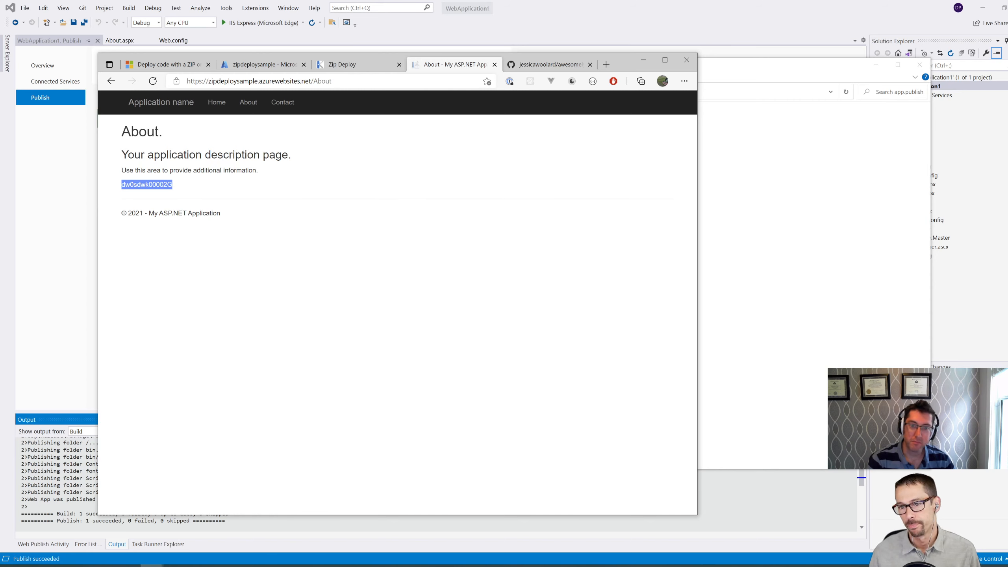
left_click(344, 64)
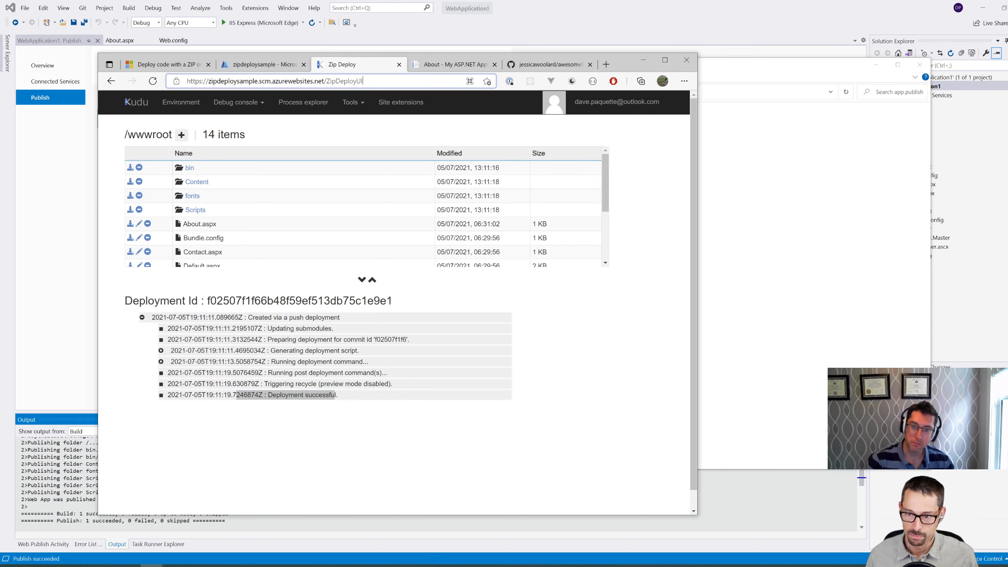
left_click(270, 80)
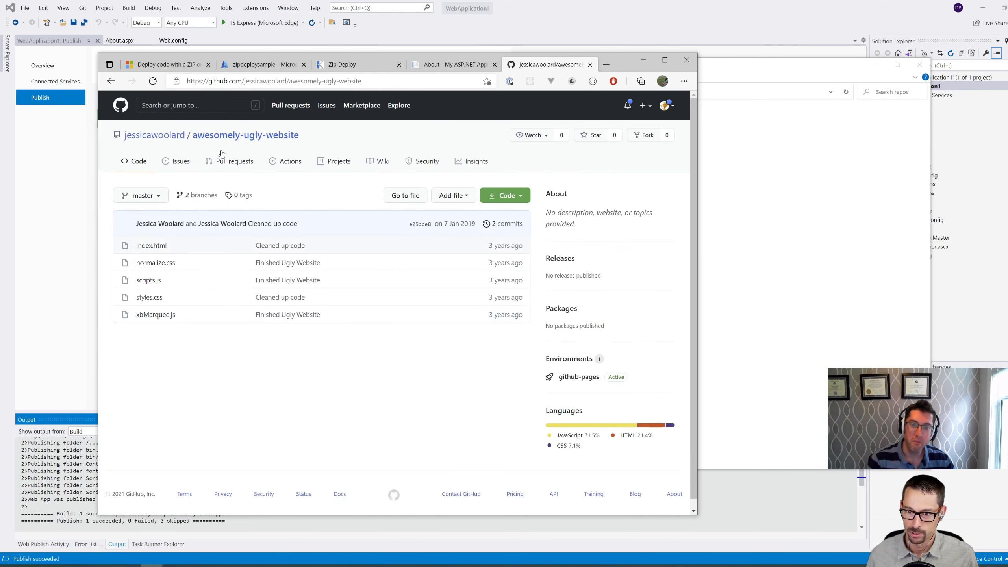
mouse_move(154, 135)
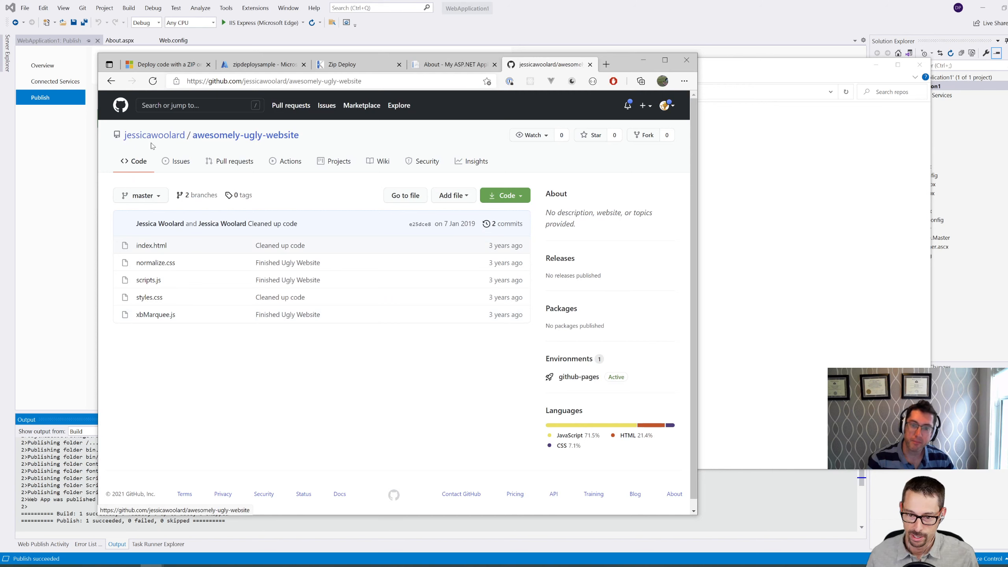
mouse_move(154, 135)
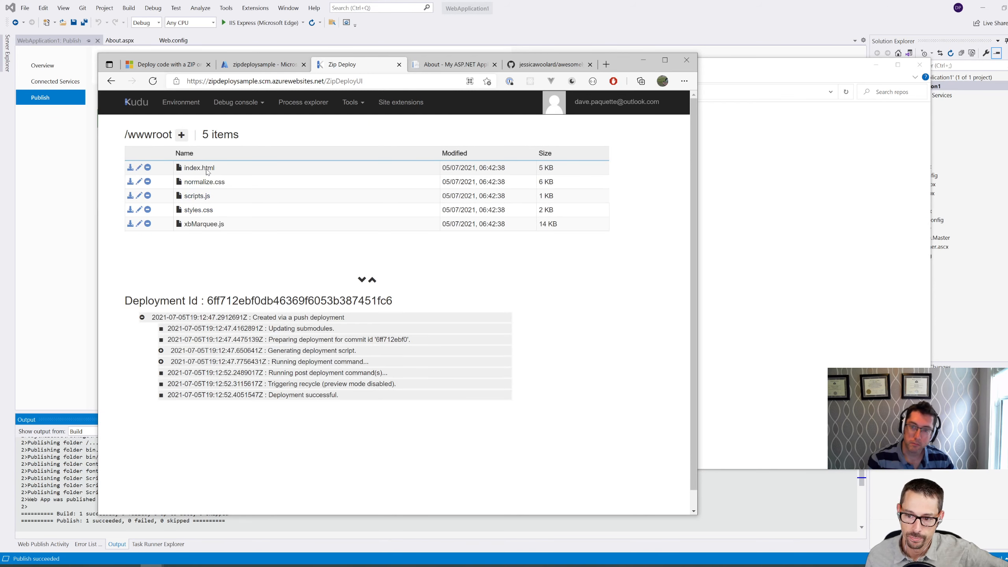
mouse_move(204, 249)
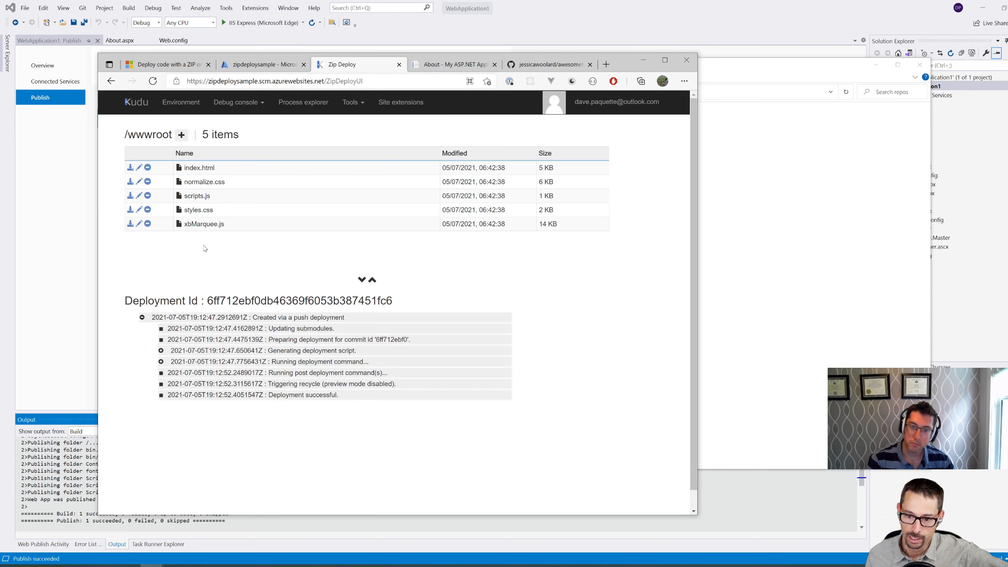
Reload the live site's home page and scroll through the Sloths Are Awesome page.
left_click(453, 64)
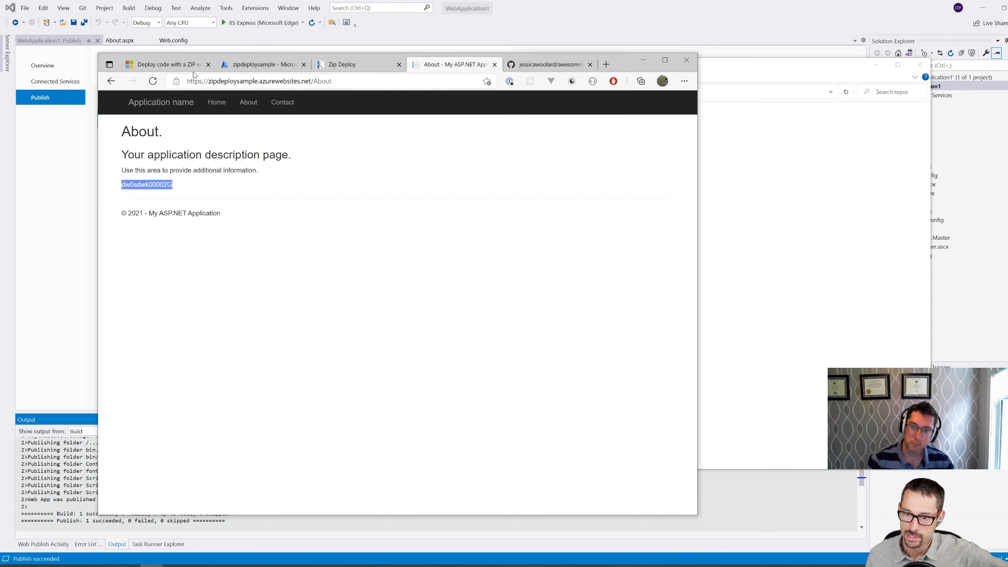
left_click(260, 63)
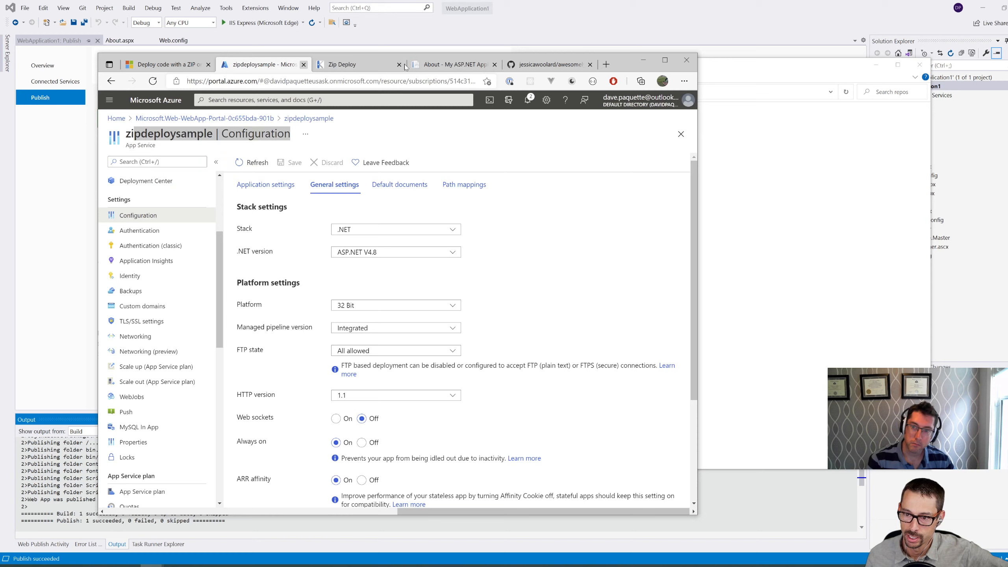
left_click(454, 64)
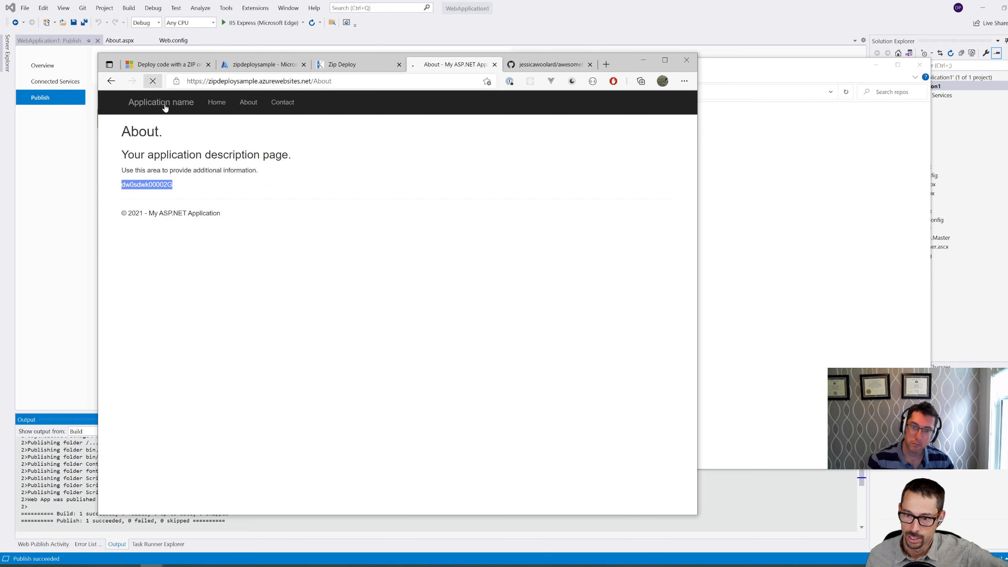
left_click(257, 81)
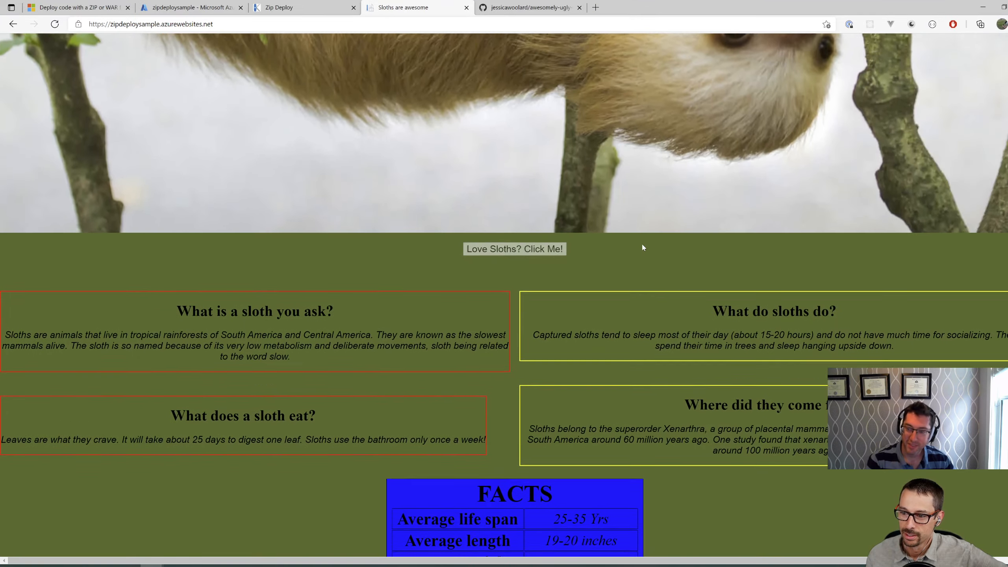
scroll("down", 3)
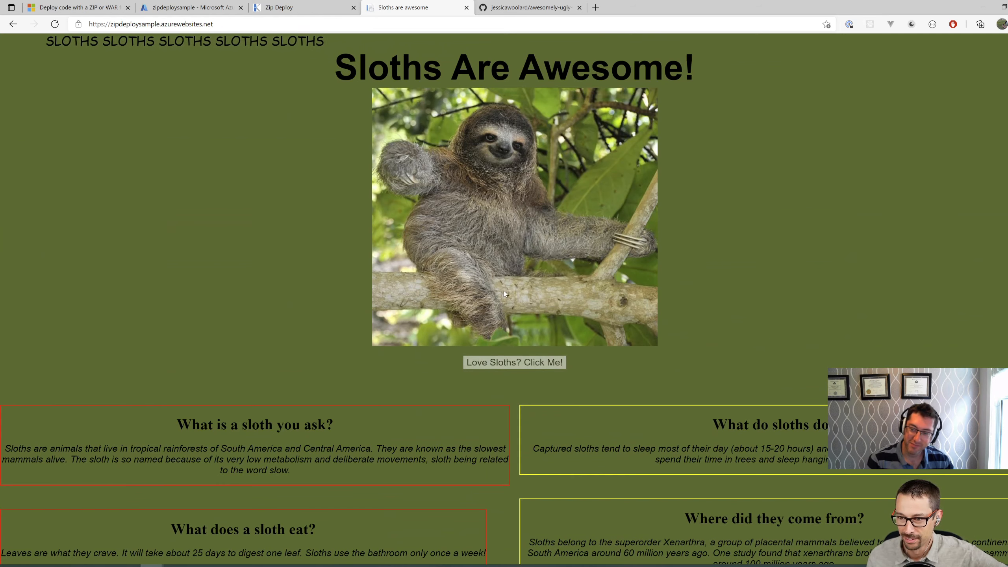
left_click(302, 7)
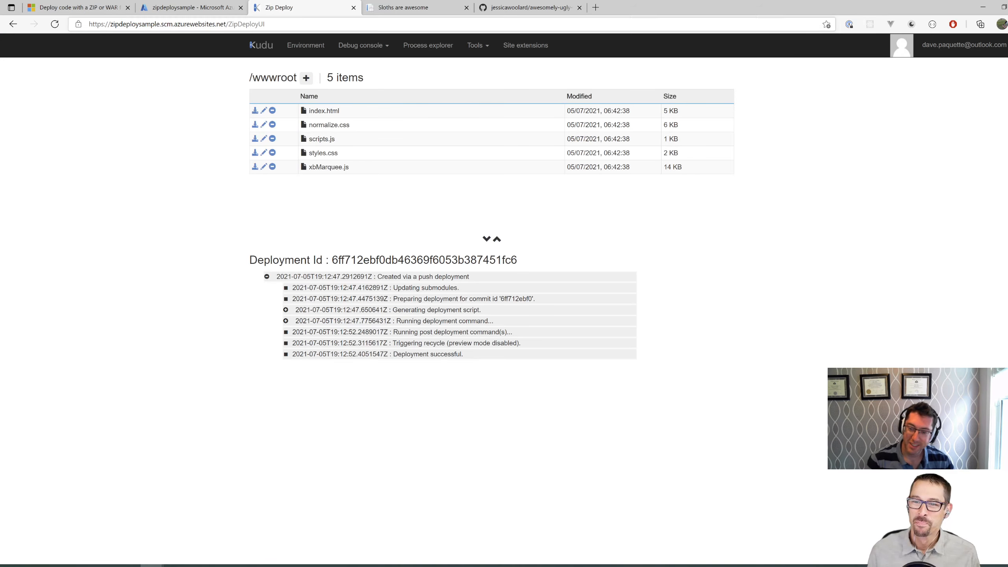
Start Kudu's CMD debug console.
left_click(363, 45)
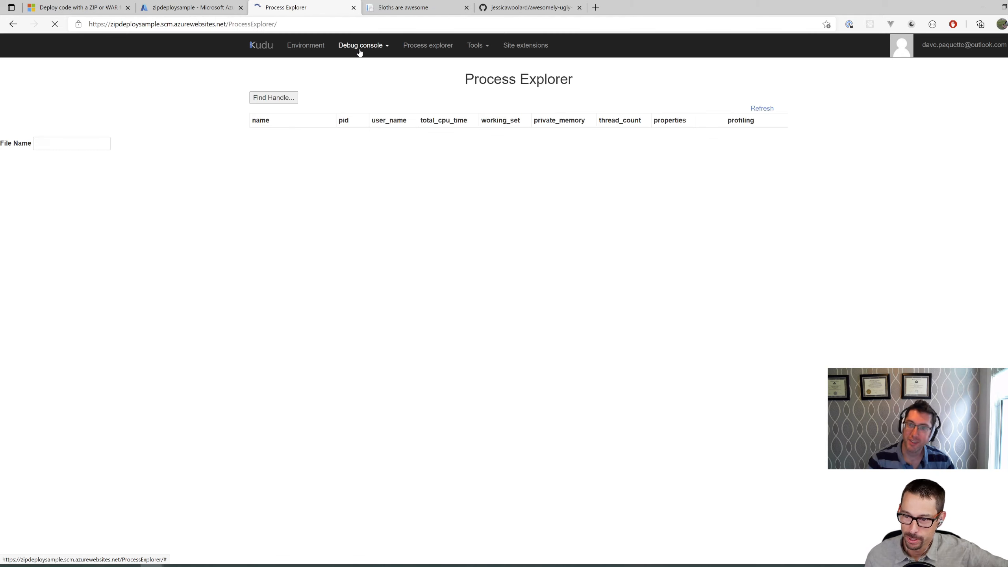
left_click(361, 45)
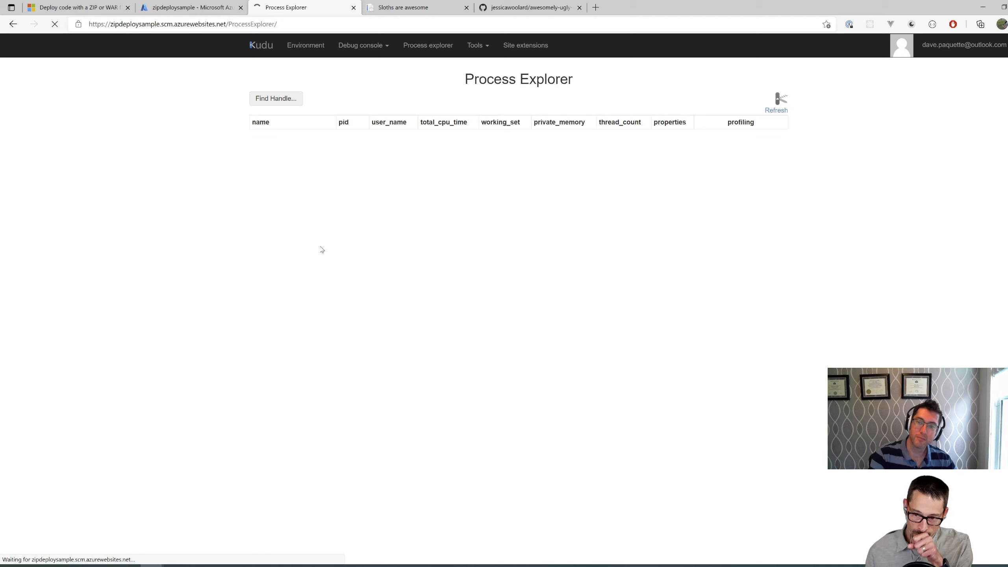
left_click(360, 44)
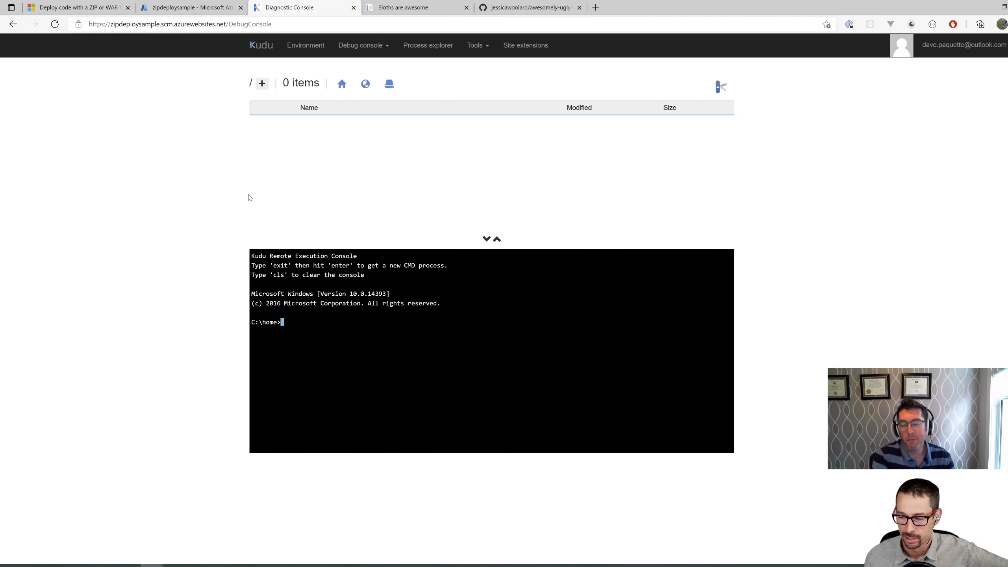
left_click(341, 84)
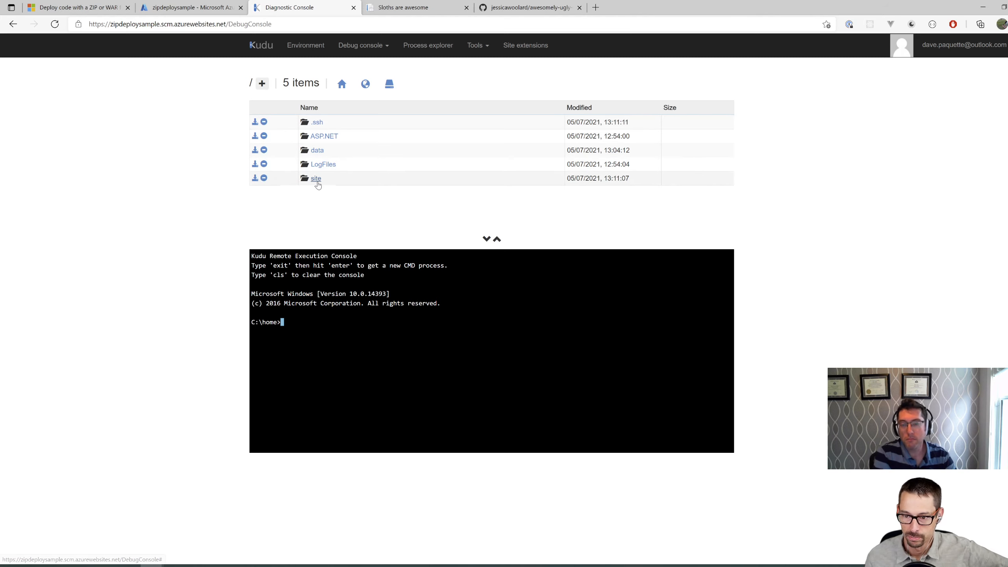
Browse to site/deployments and into the older deployment's folder.
left_click(316, 178)
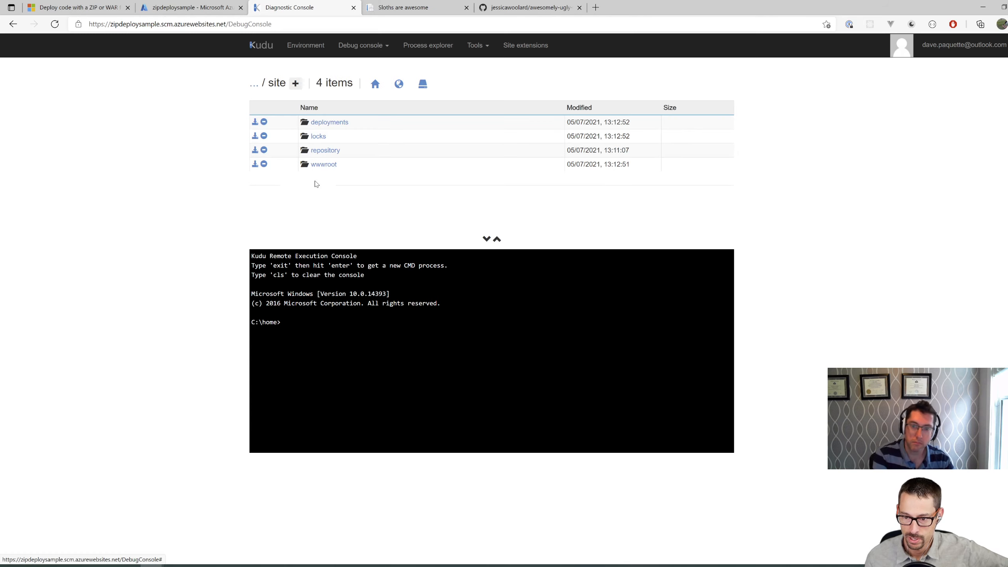
left_click(329, 122)
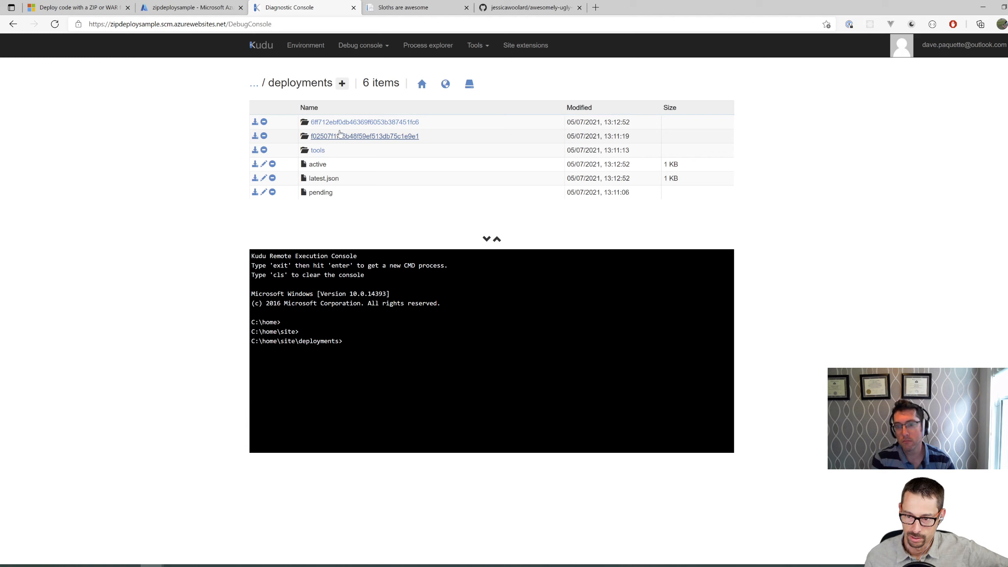
mouse_move(364, 136)
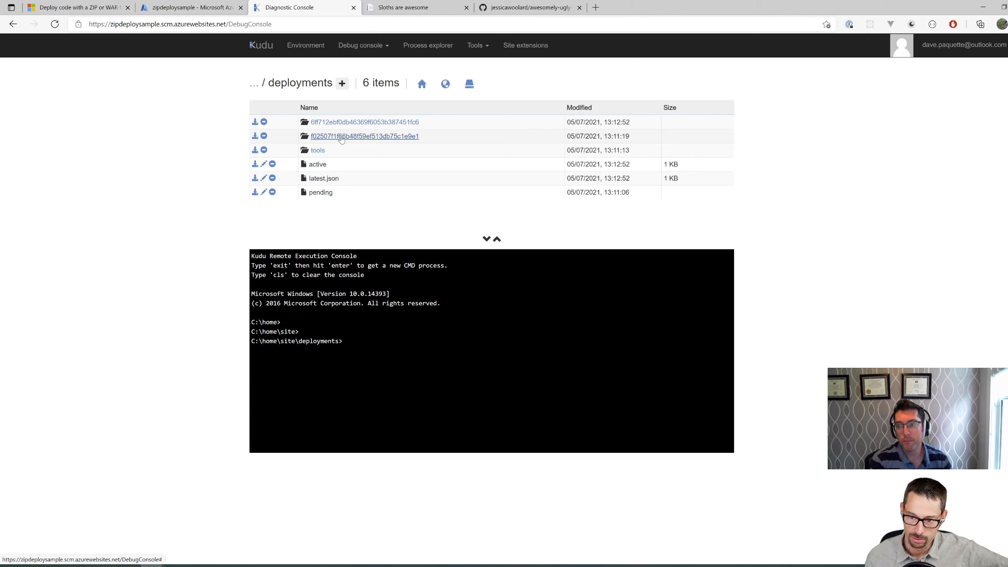
left_click(364, 136)
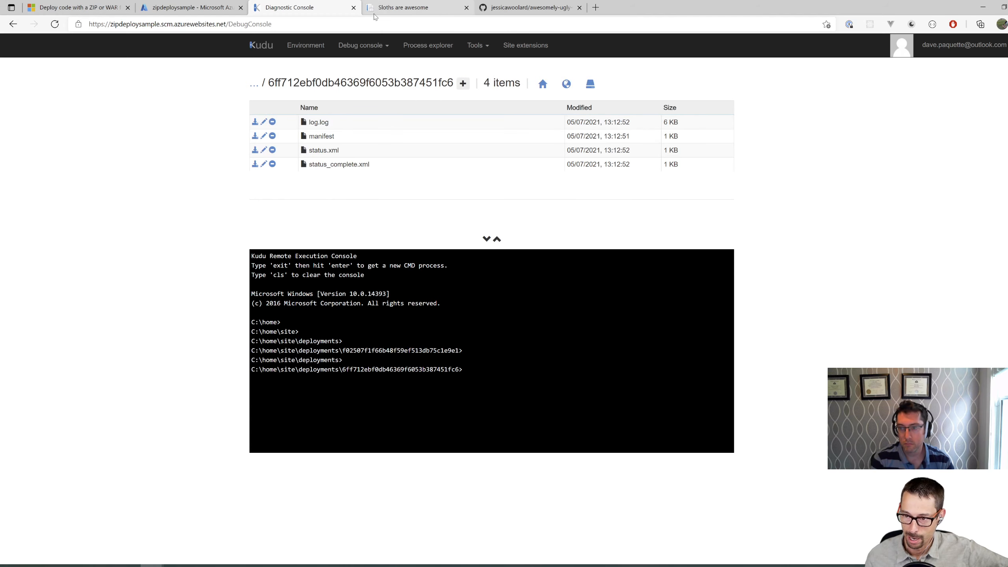
mouse_move(315, 143)
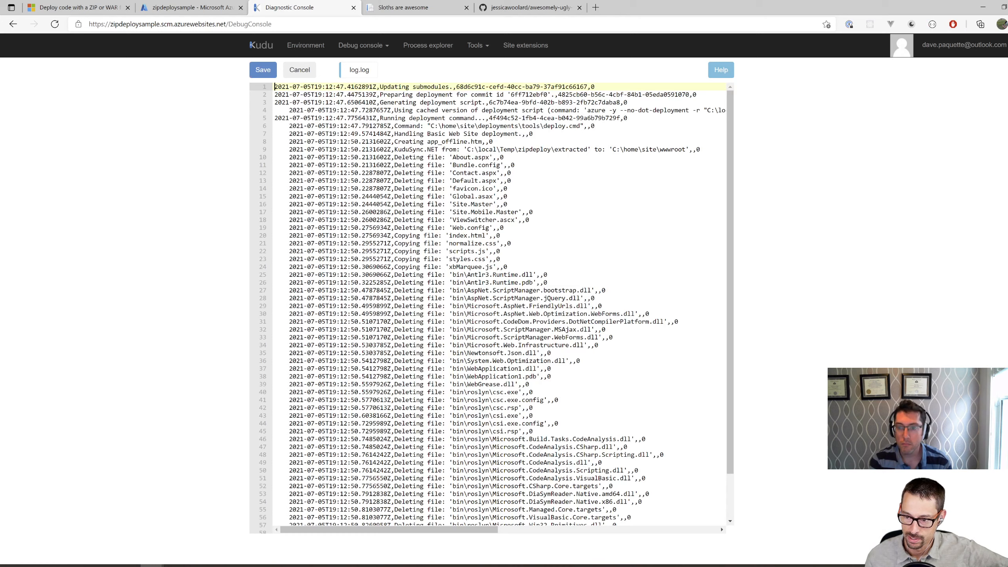
Highlight the log lines listing deleted ASP.NET files and copied static files.
left_click_drag(290, 157, 544, 283)
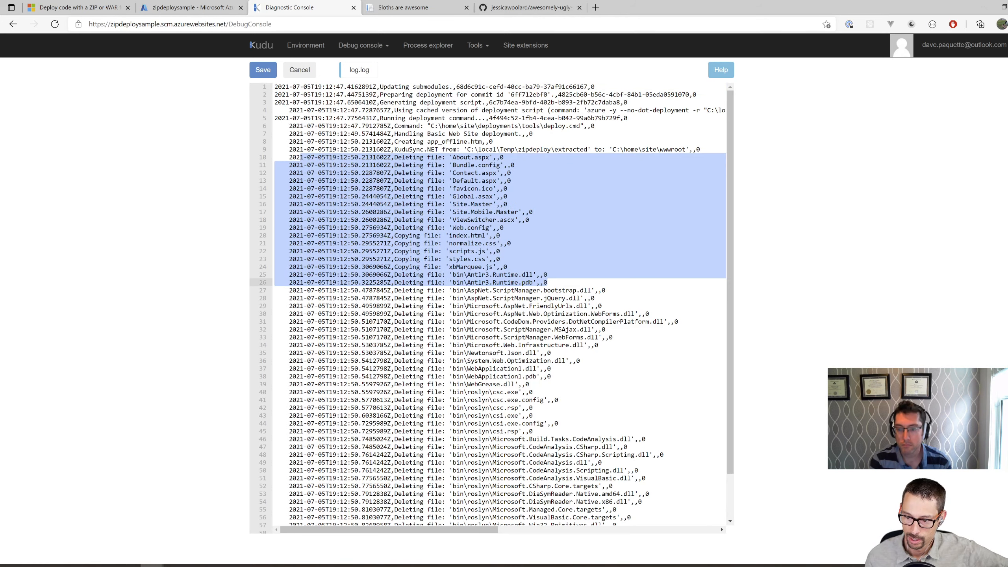
scroll("down", 3)
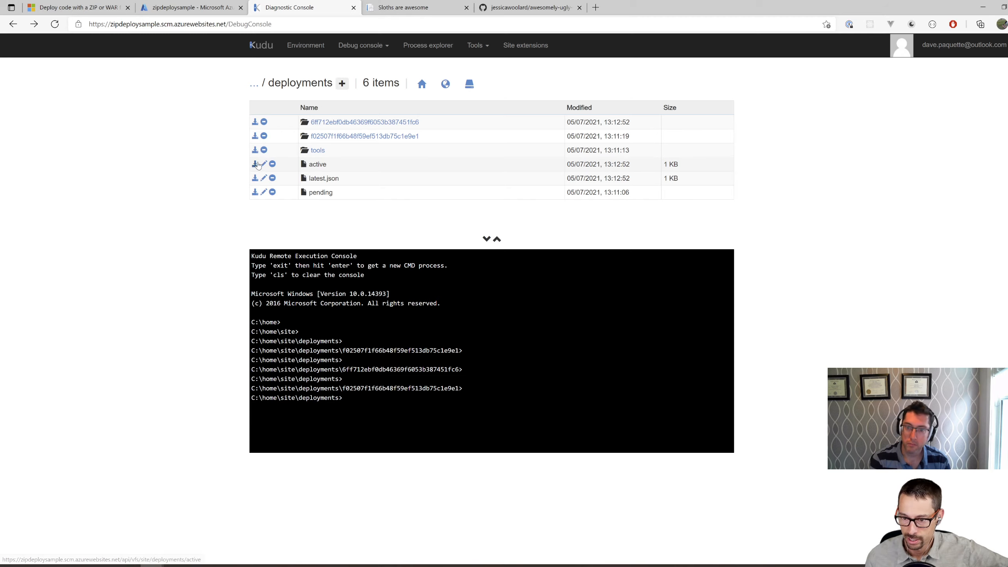
left_click(263, 163)
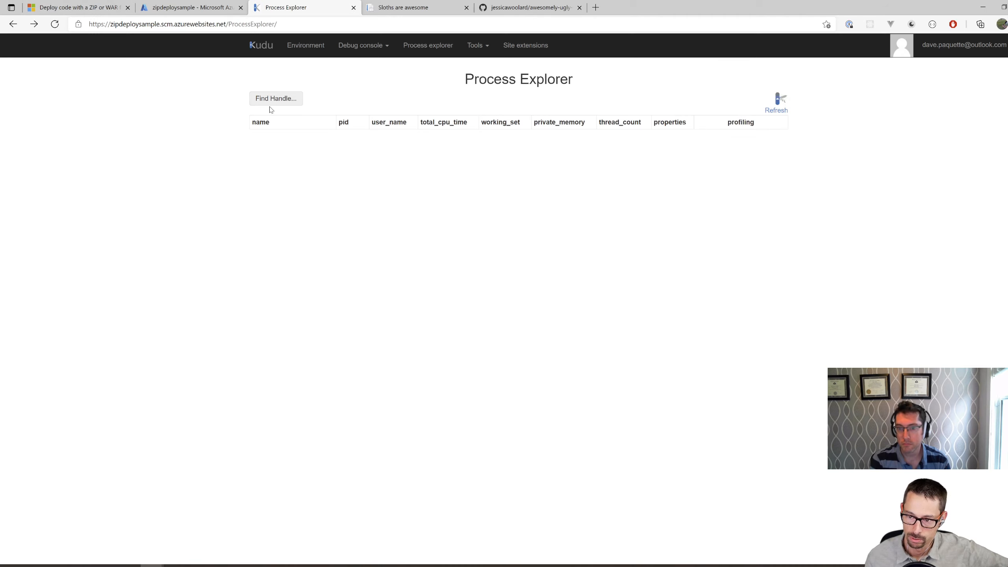
mouse_move(13, 24)
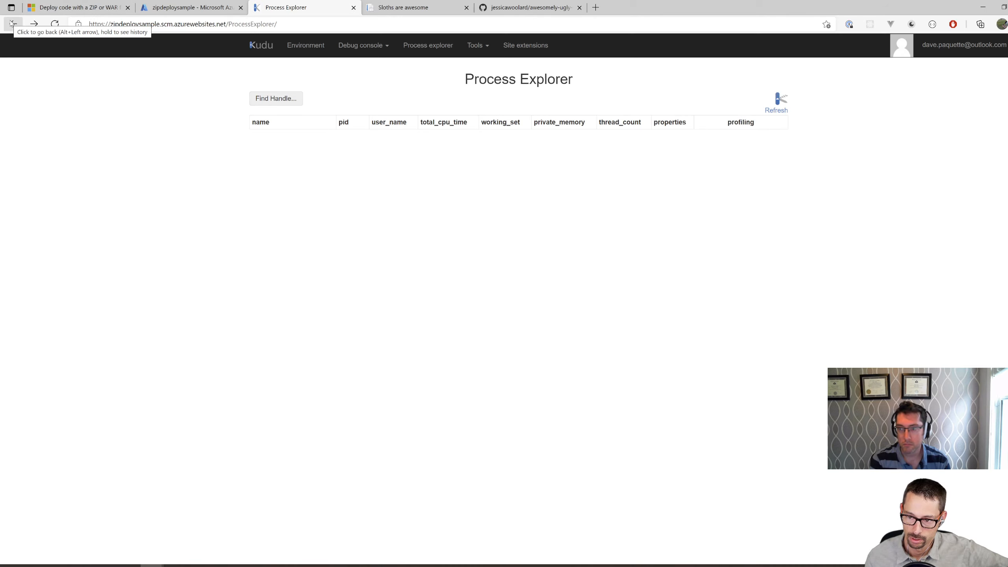
left_click(13, 24)
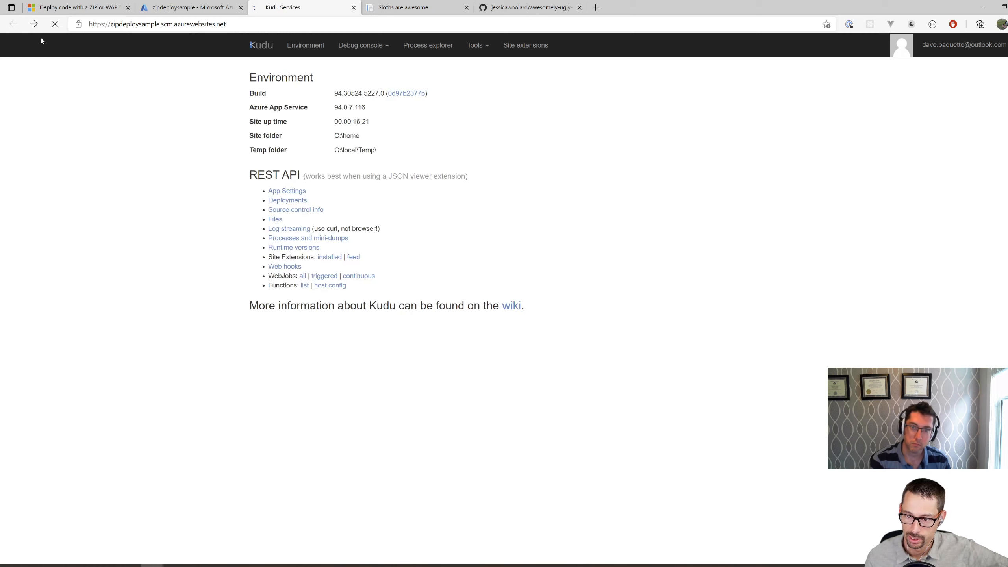
left_click(362, 45)
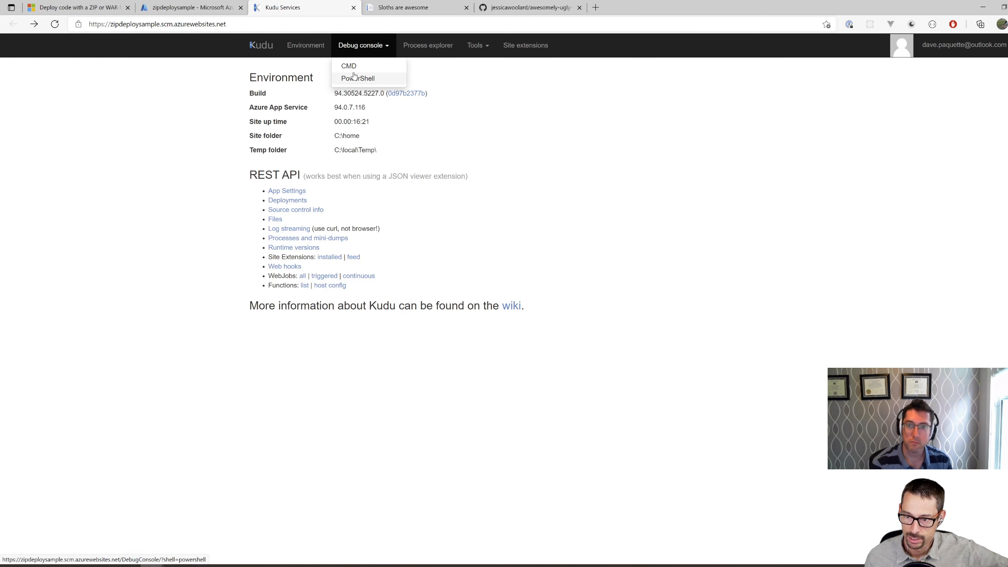
left_click(358, 78)
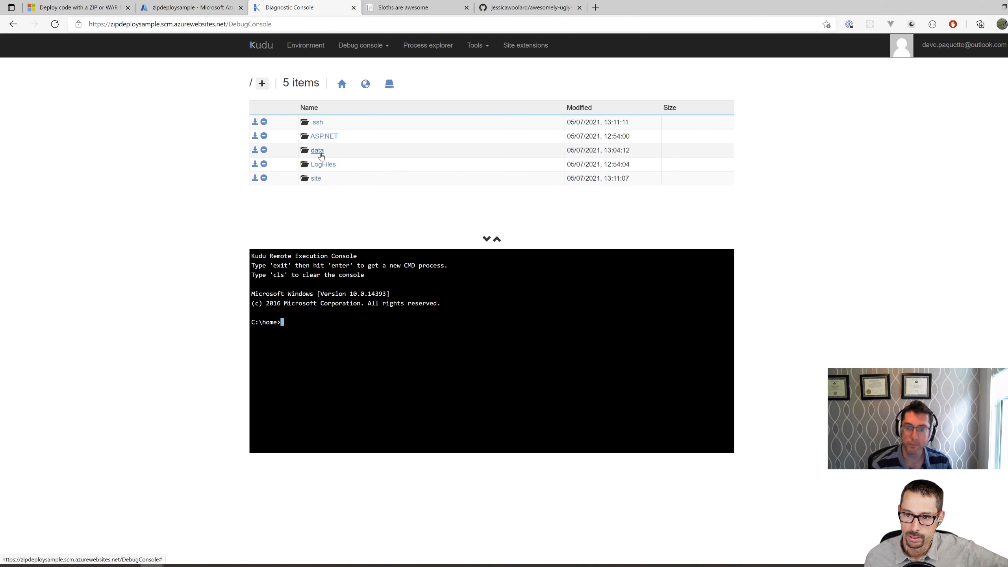
left_click(316, 178)
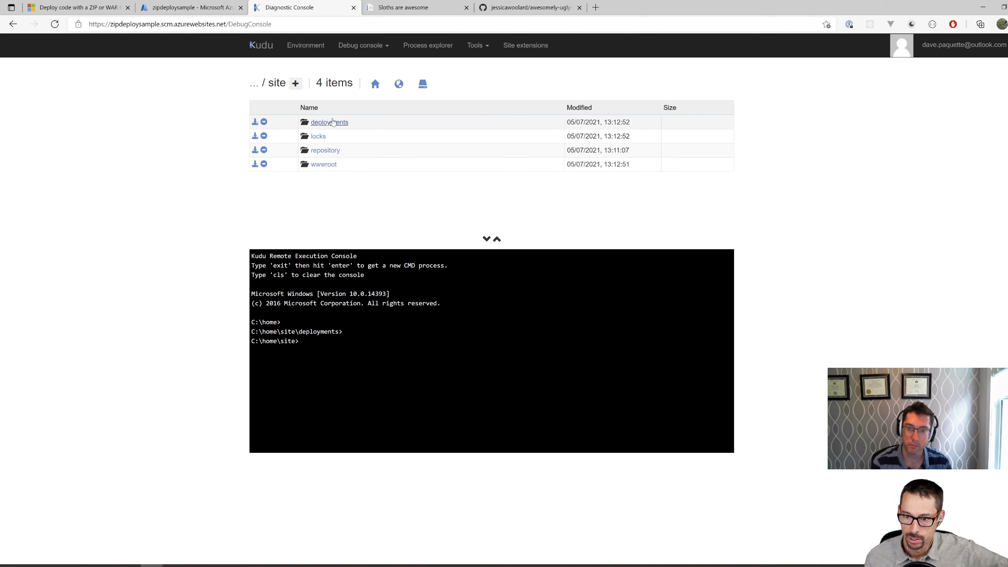
left_click(329, 122)
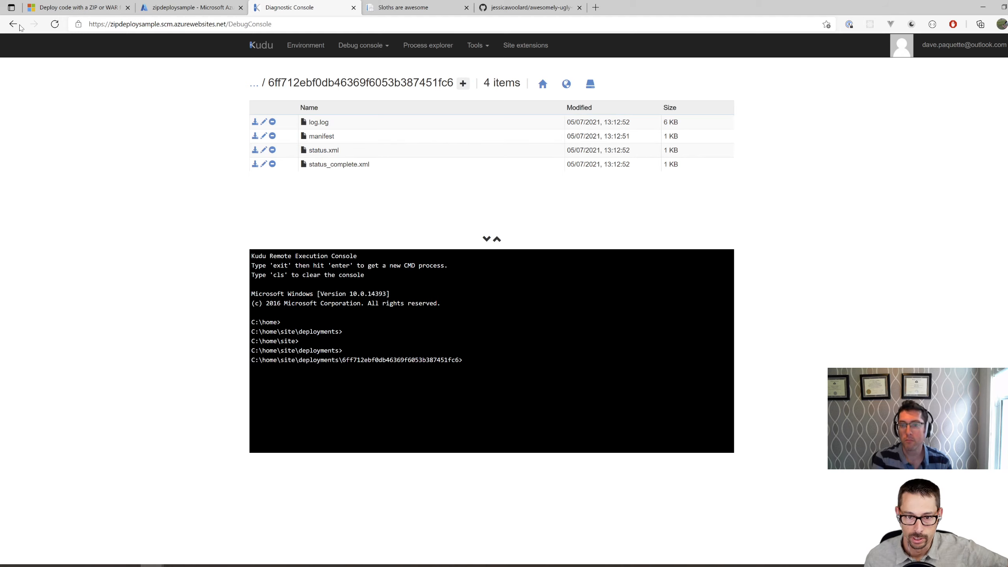
left_click(11, 23)
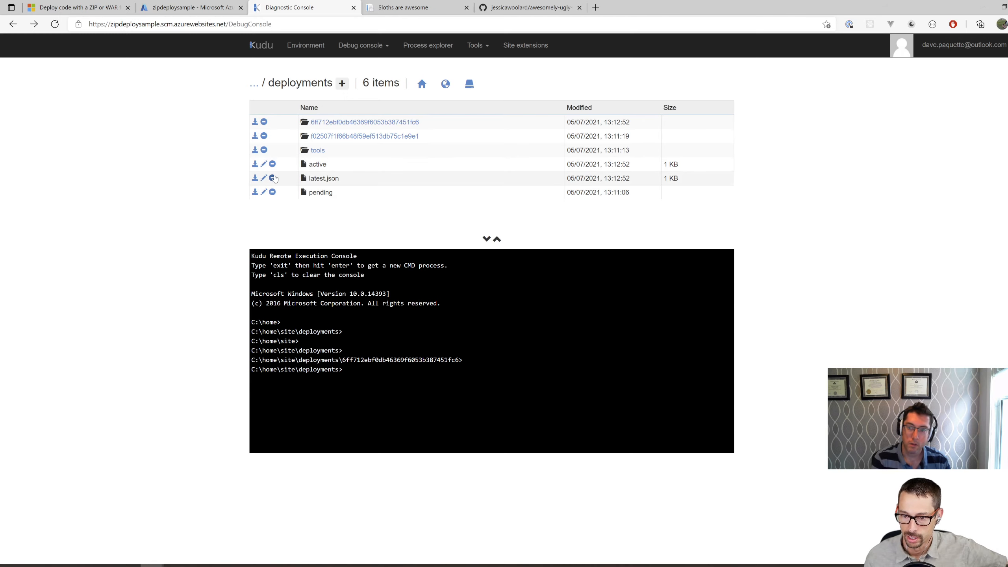
Open latest.json and scroll across to read the ZipDeploy Success status fields.
left_click(264, 178)
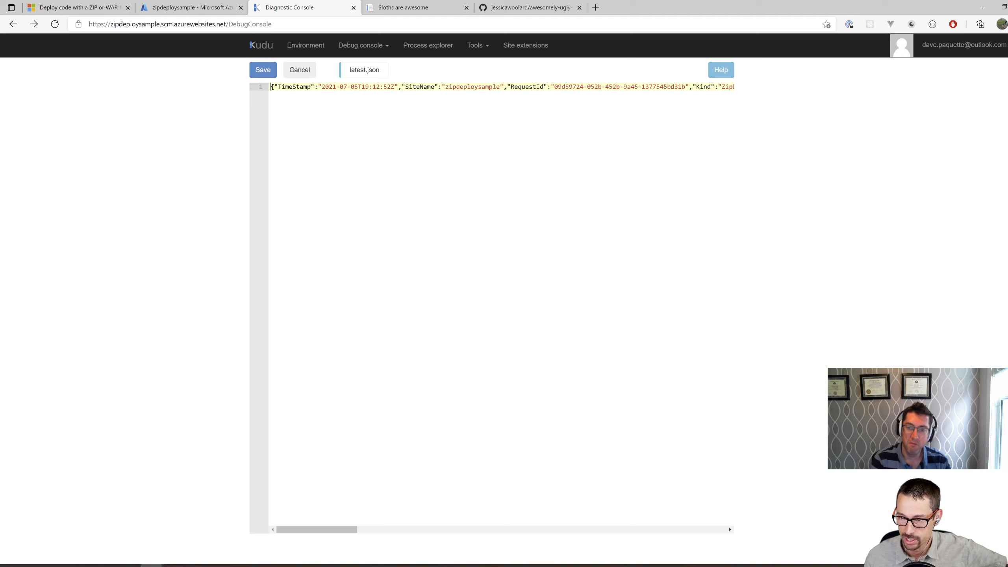
left_click_drag(315, 529, 370, 529)
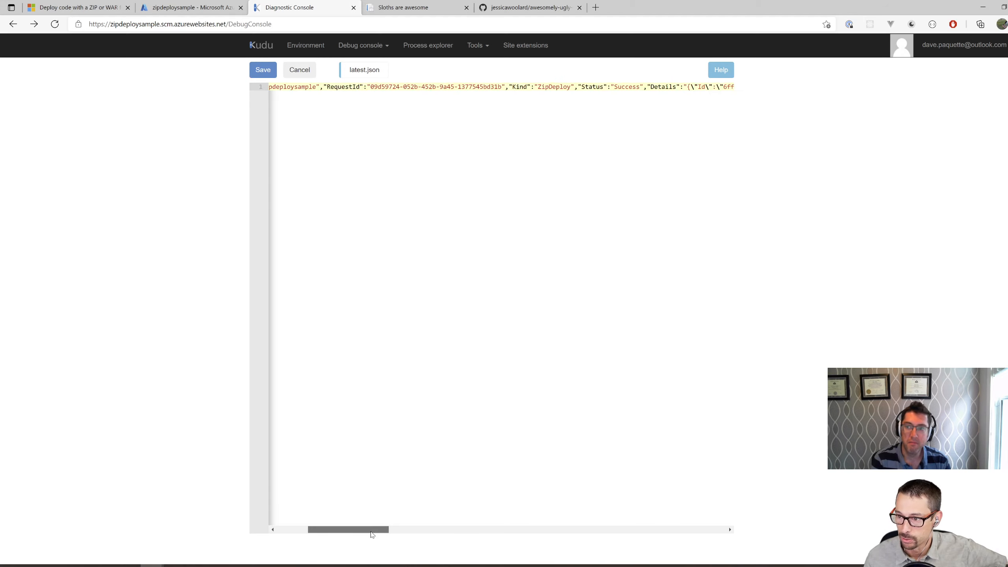
left_click_drag(347, 529, 385, 530)
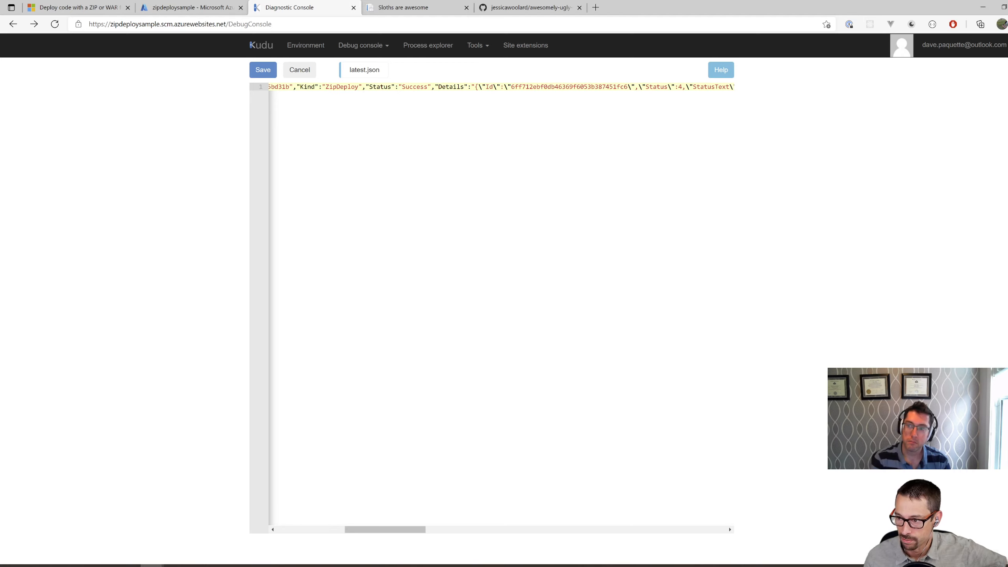
left_click_drag(386, 529, 459, 530)
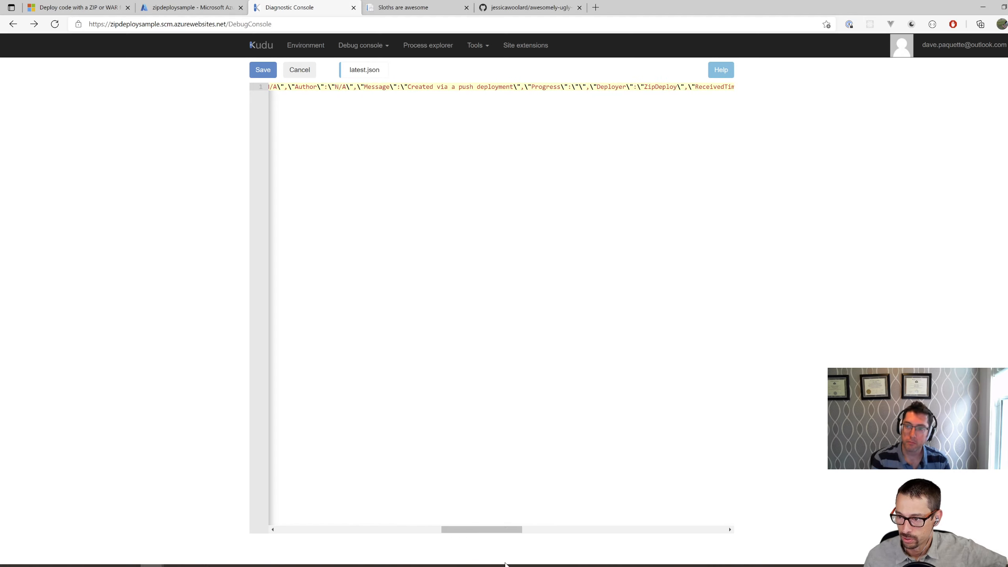
left_click_drag(482, 530, 582, 529)
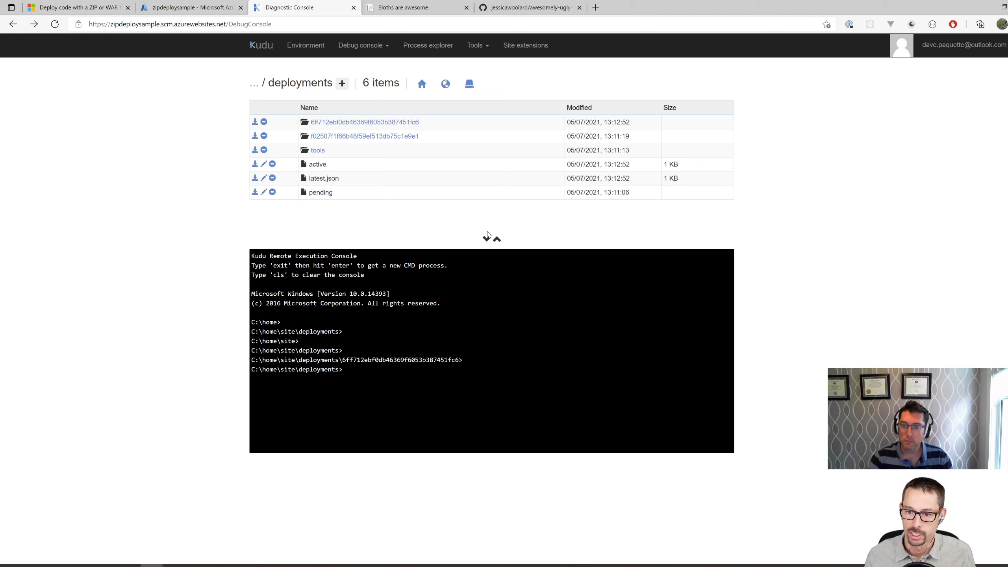
mouse_move(494, 239)
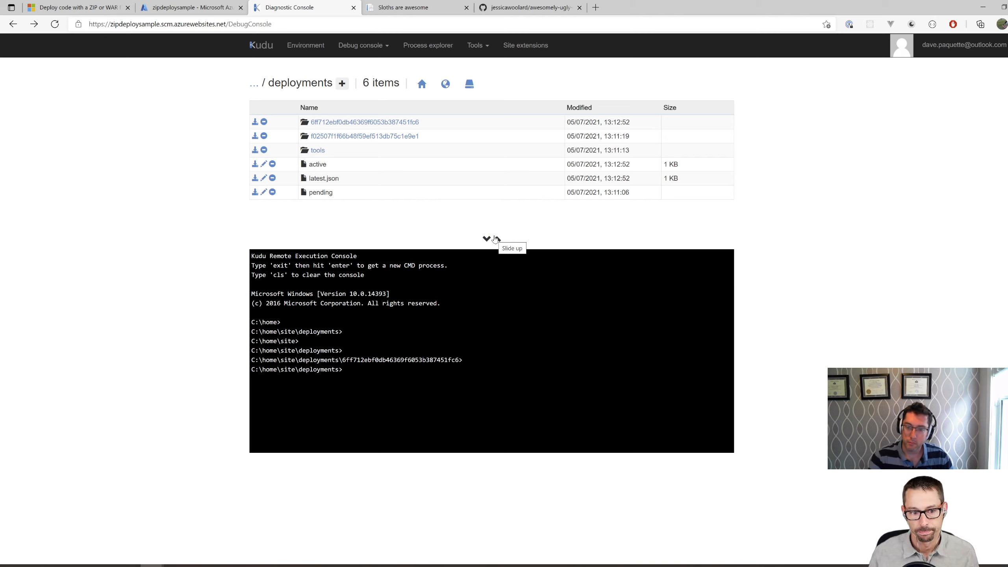
mouse_move(568, 271)
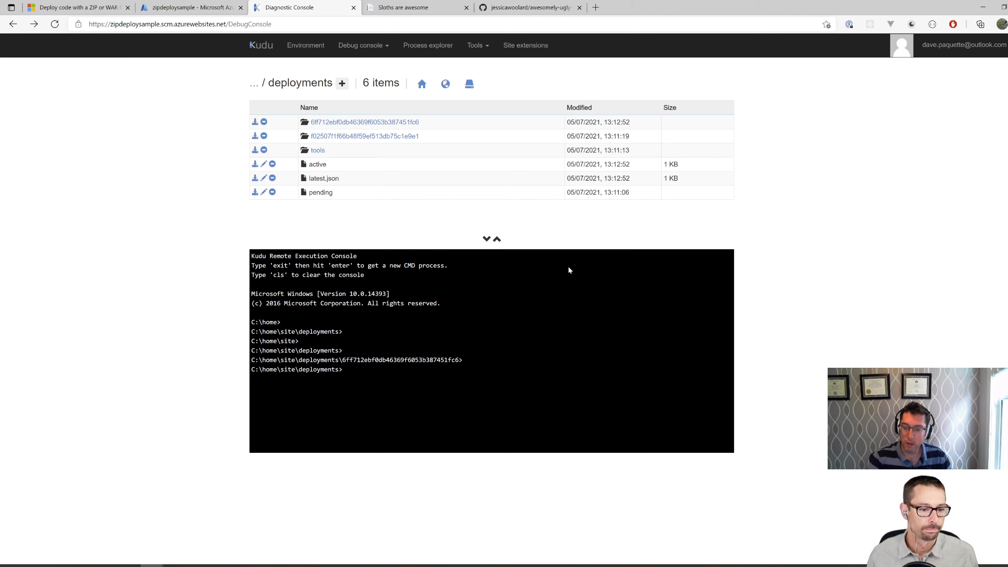